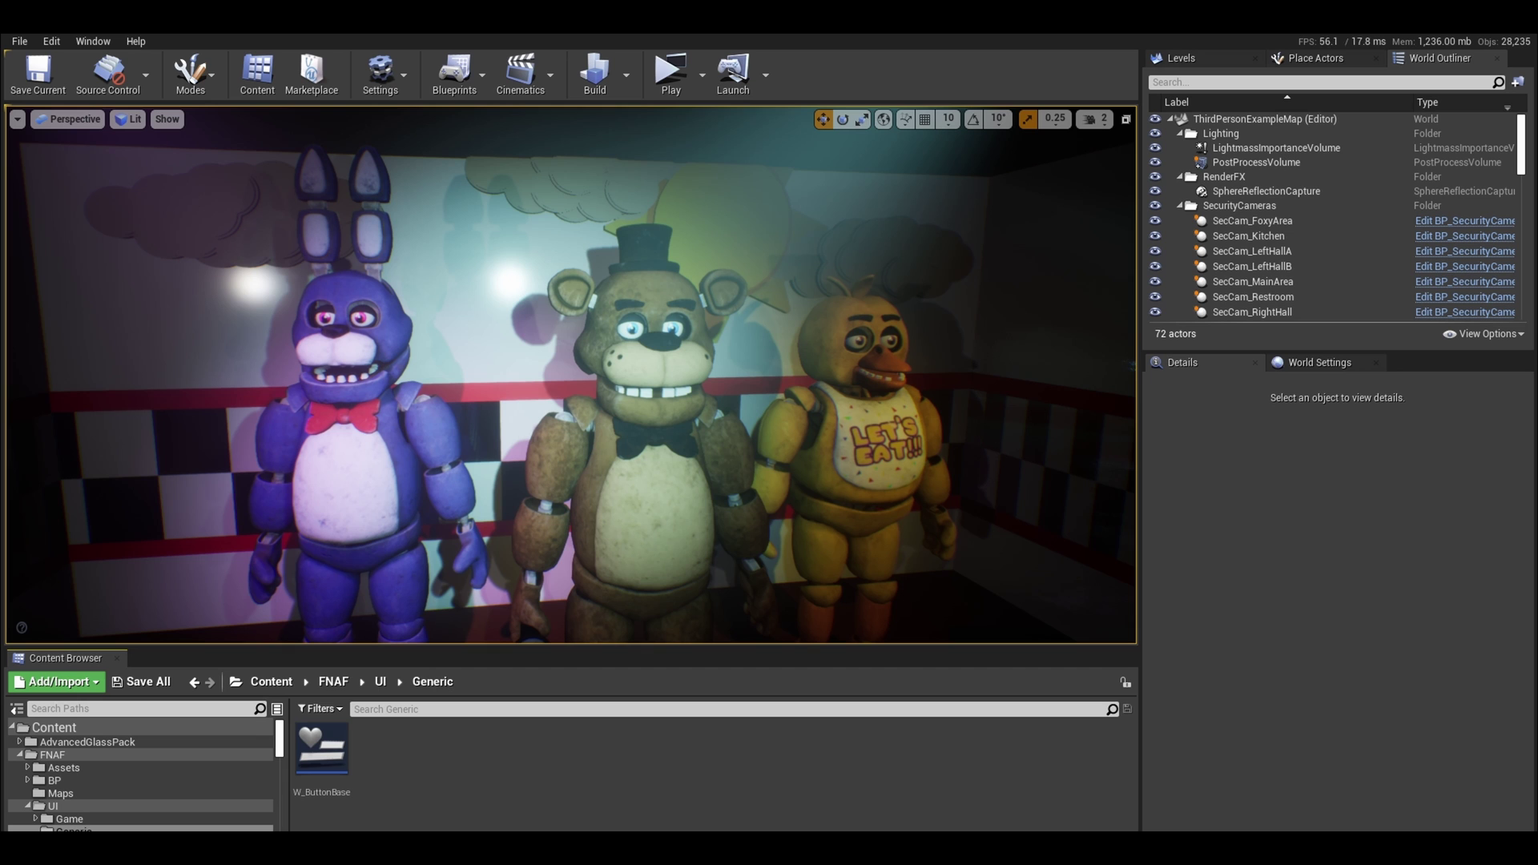
Step: Add a Horizontal Box row under the Vertical Box holding a Text Block reading 'Usage:'
click(69, 818)
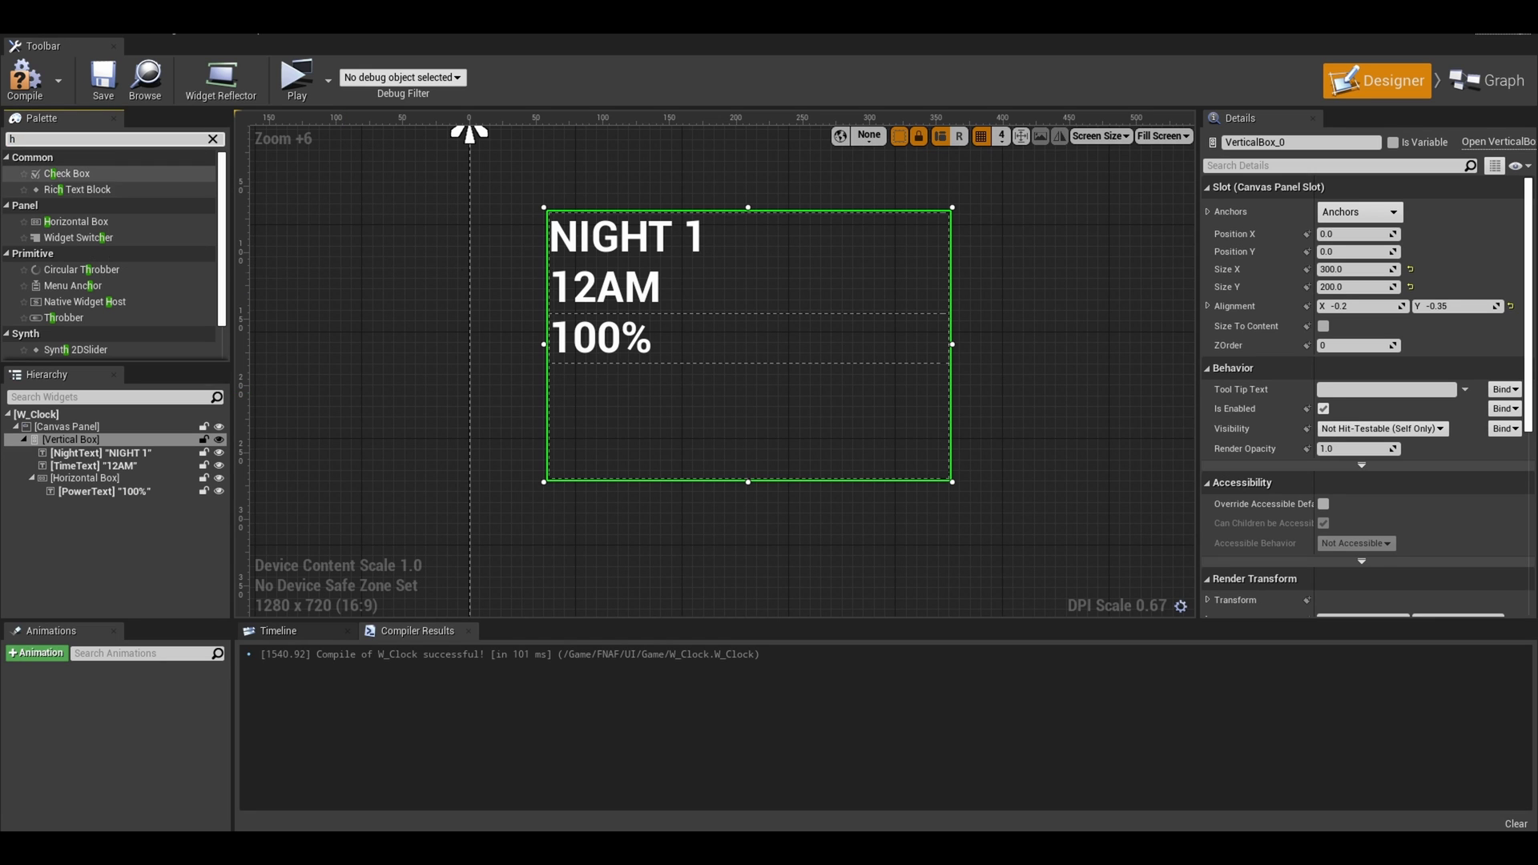
text(o)
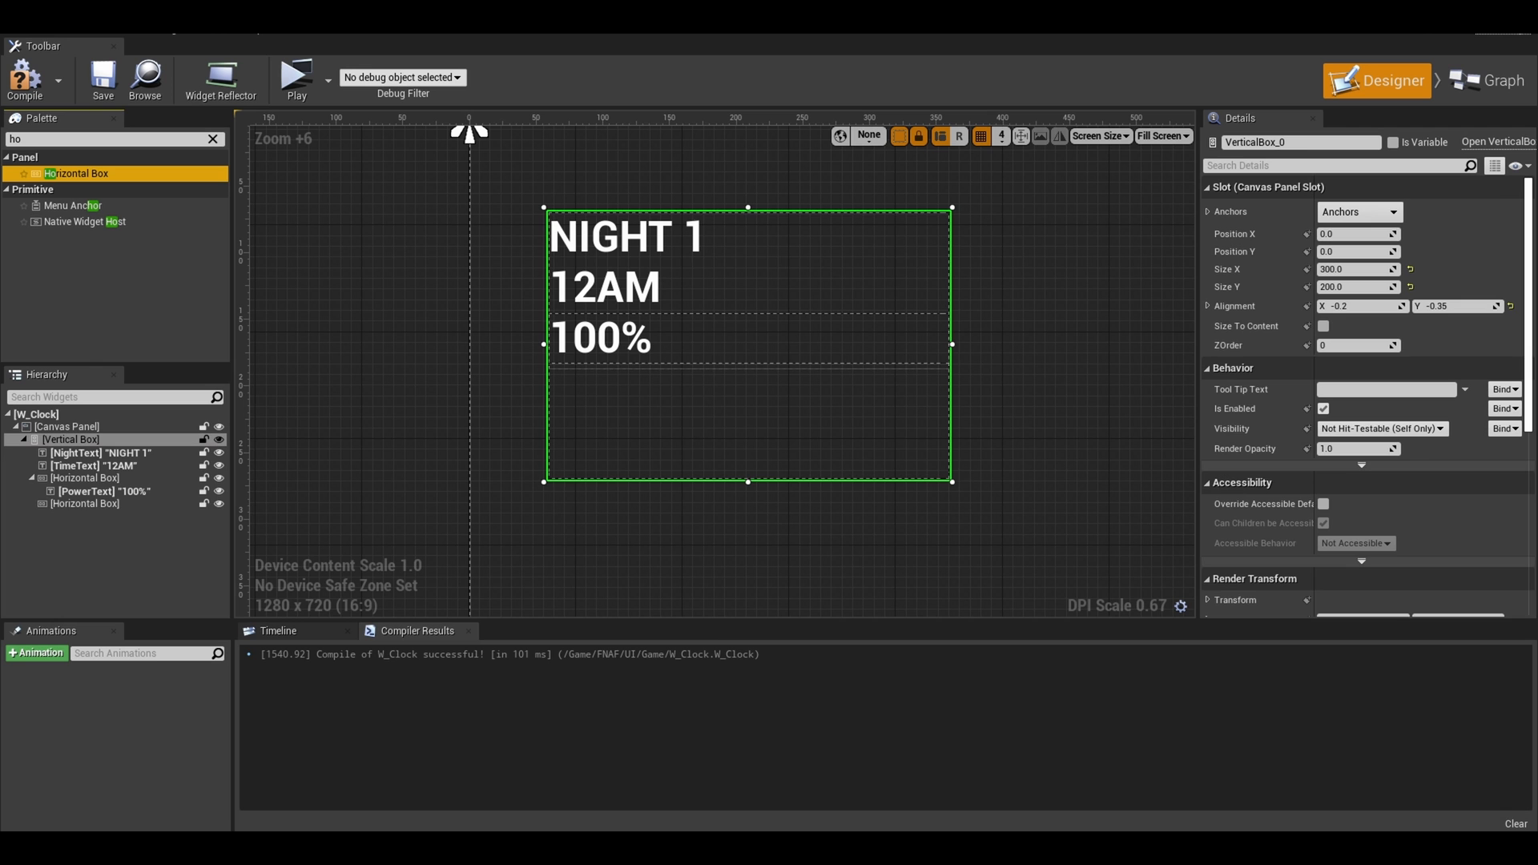
click(86, 503)
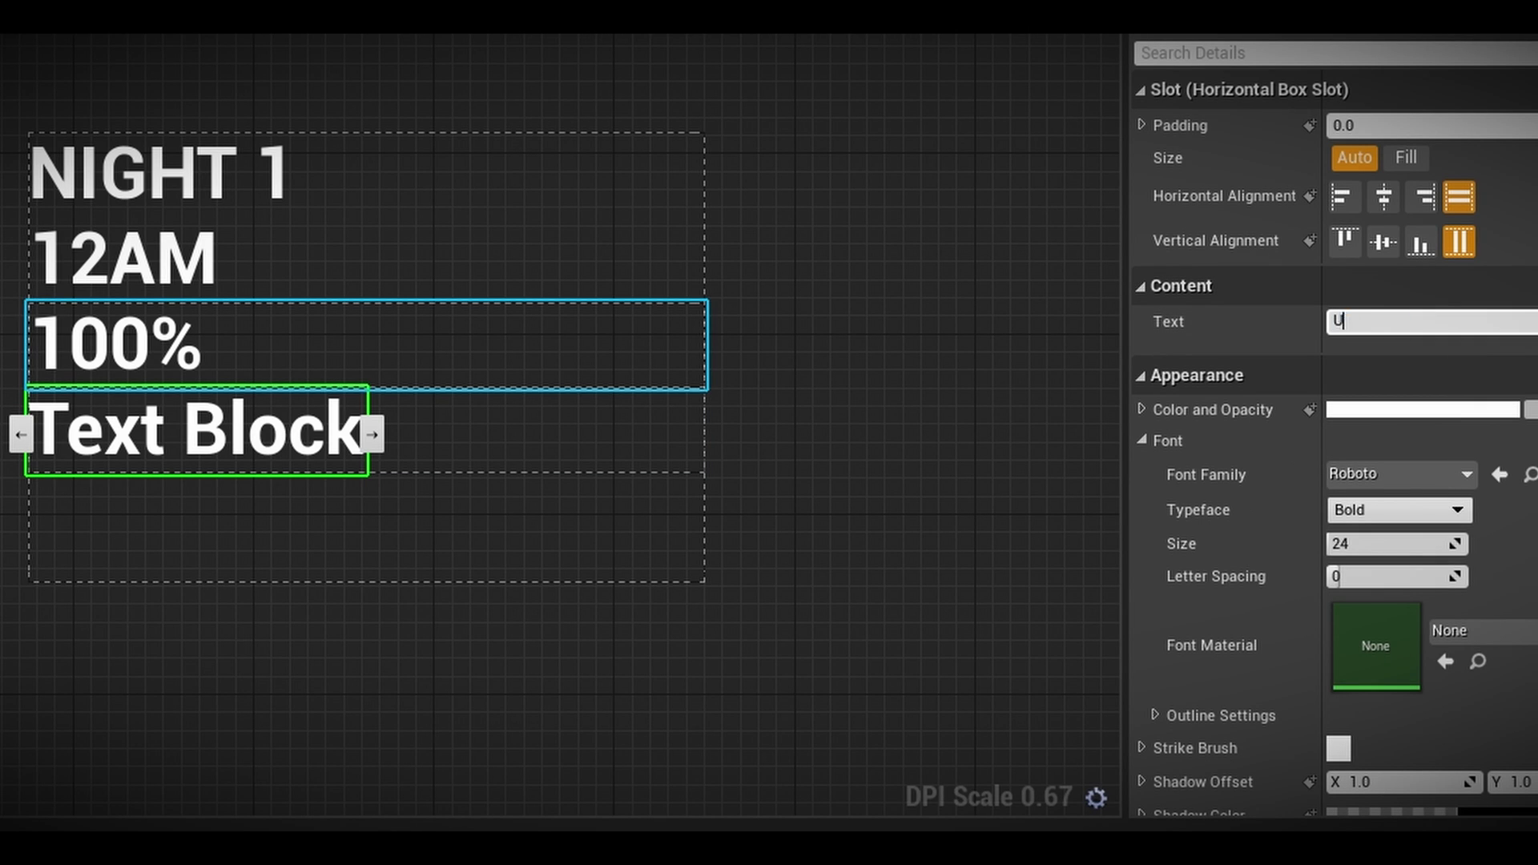
text(Usage:)
text(im)
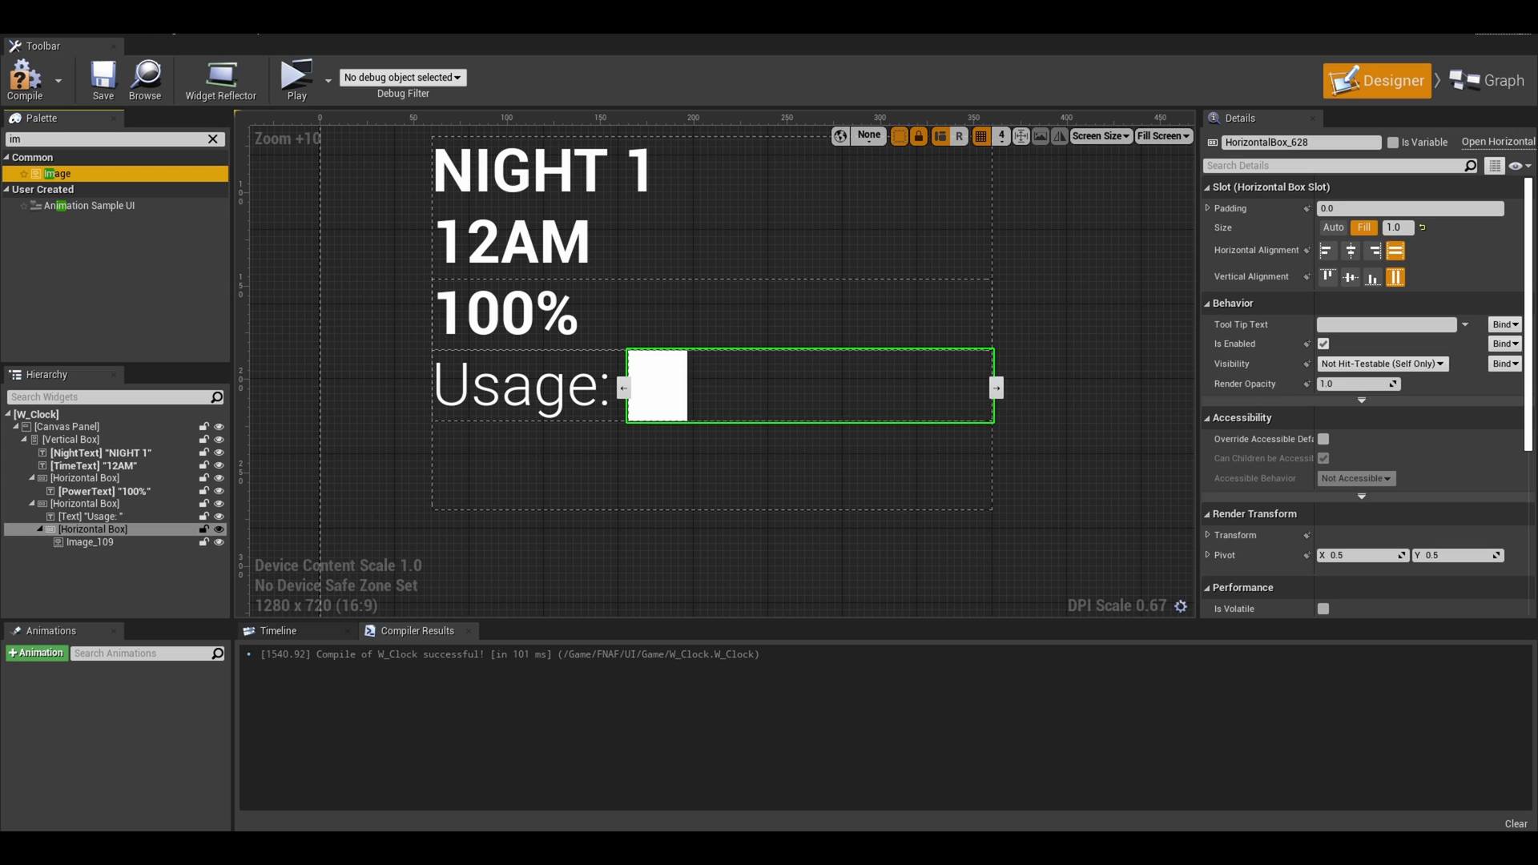
Step: Colour the four Level1–4_Power image bars green, green, yellow and red with padding 2
click(89, 542)
text(Level1_Power)
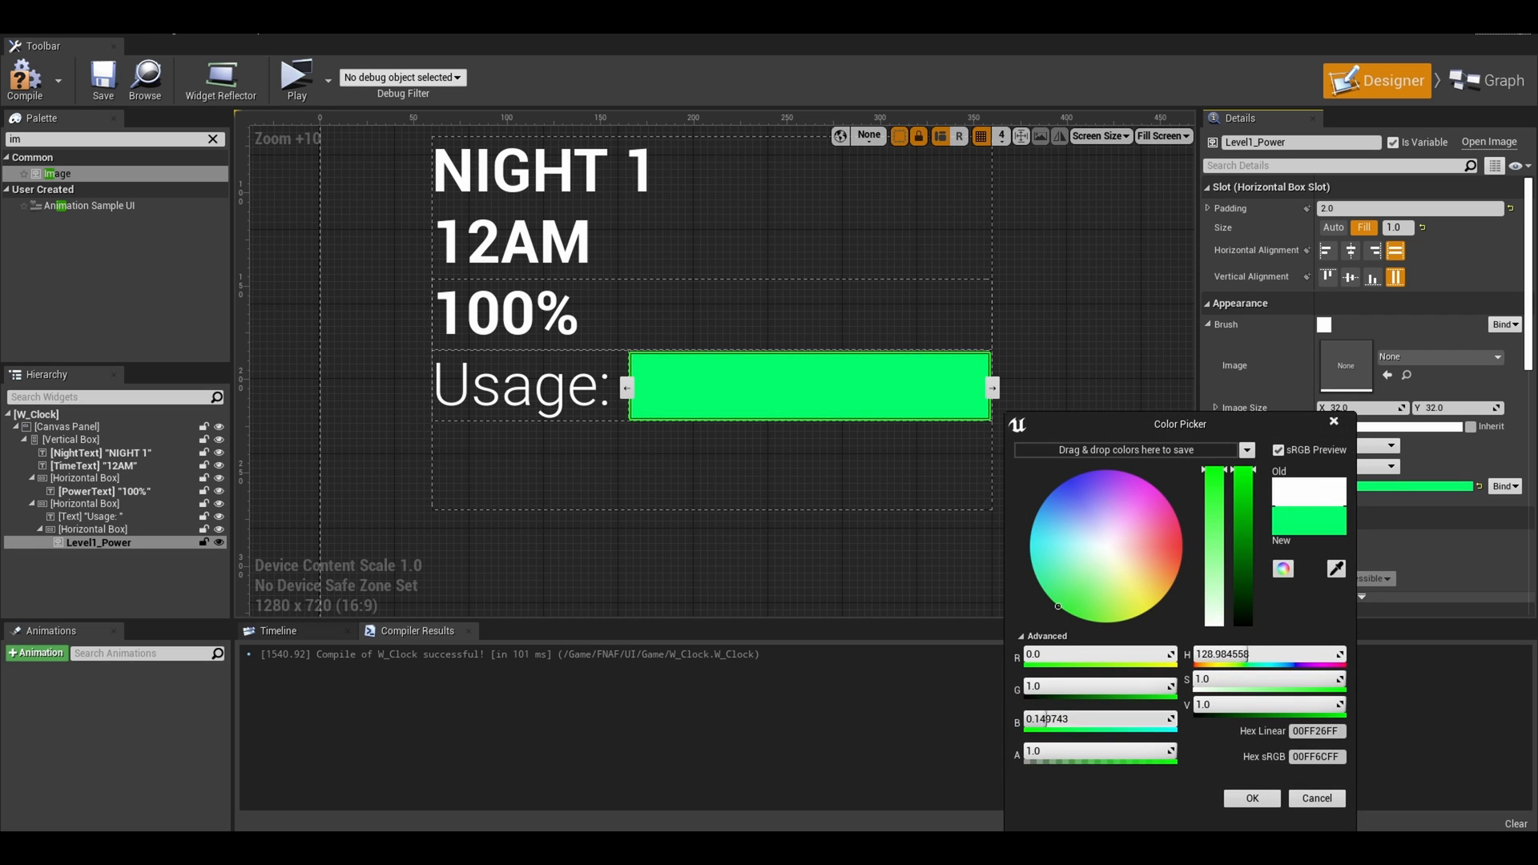
click(1251, 797)
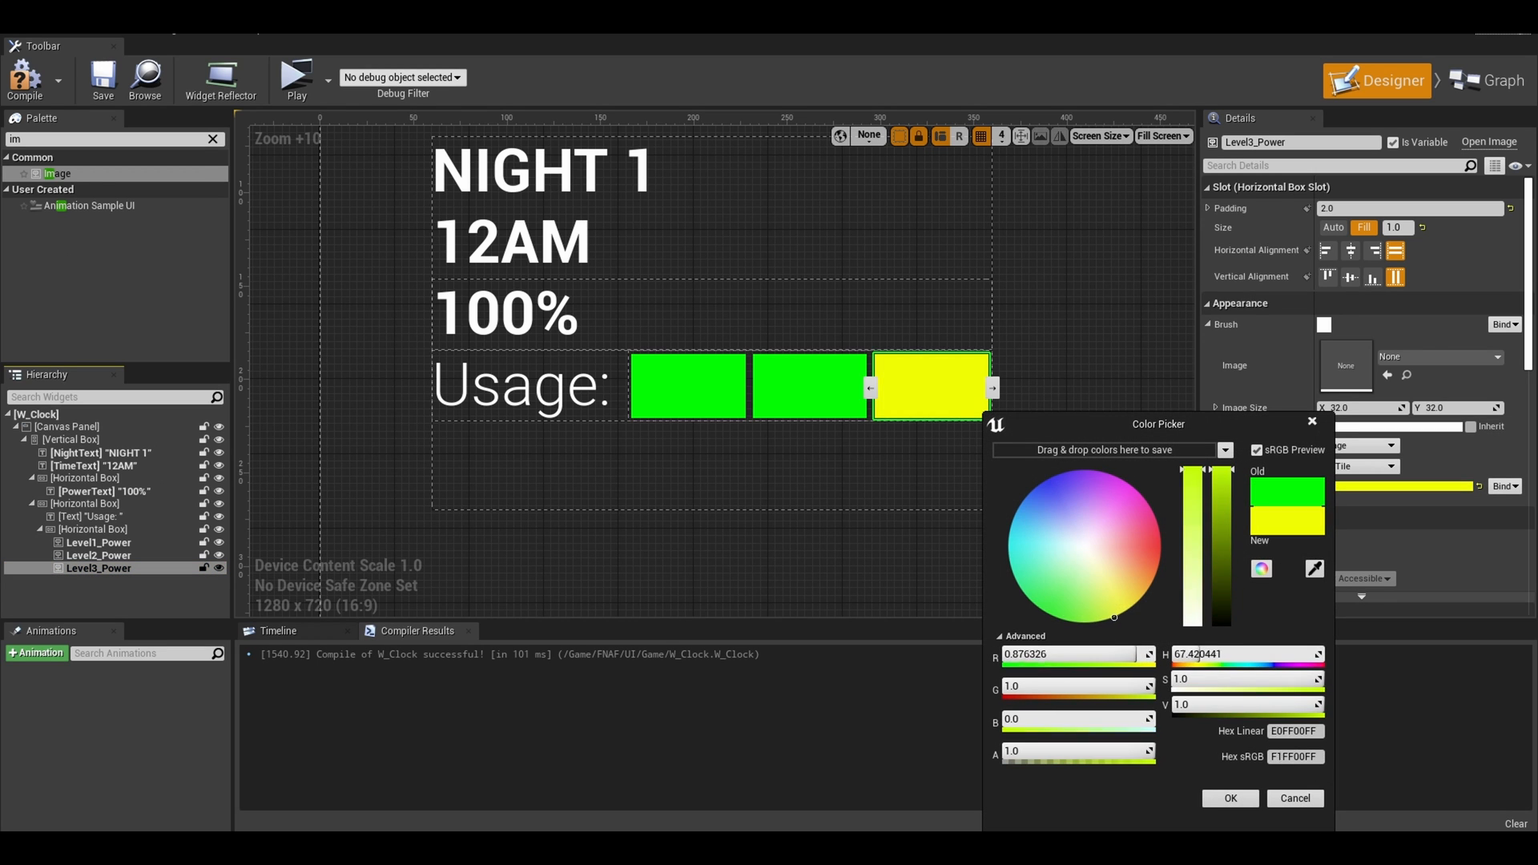
click(1228, 798)
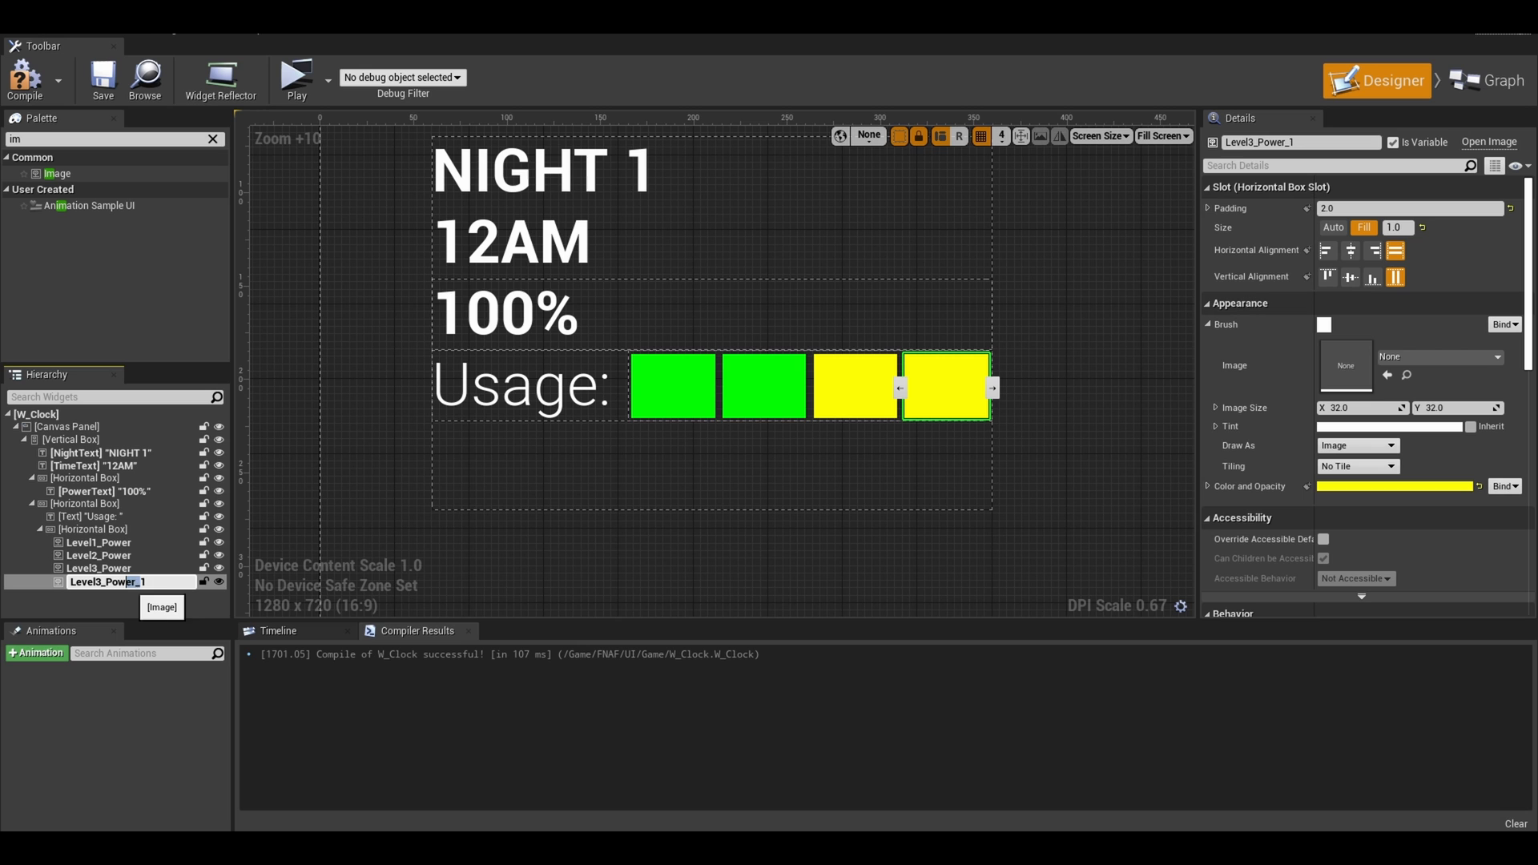
click(1393, 485)
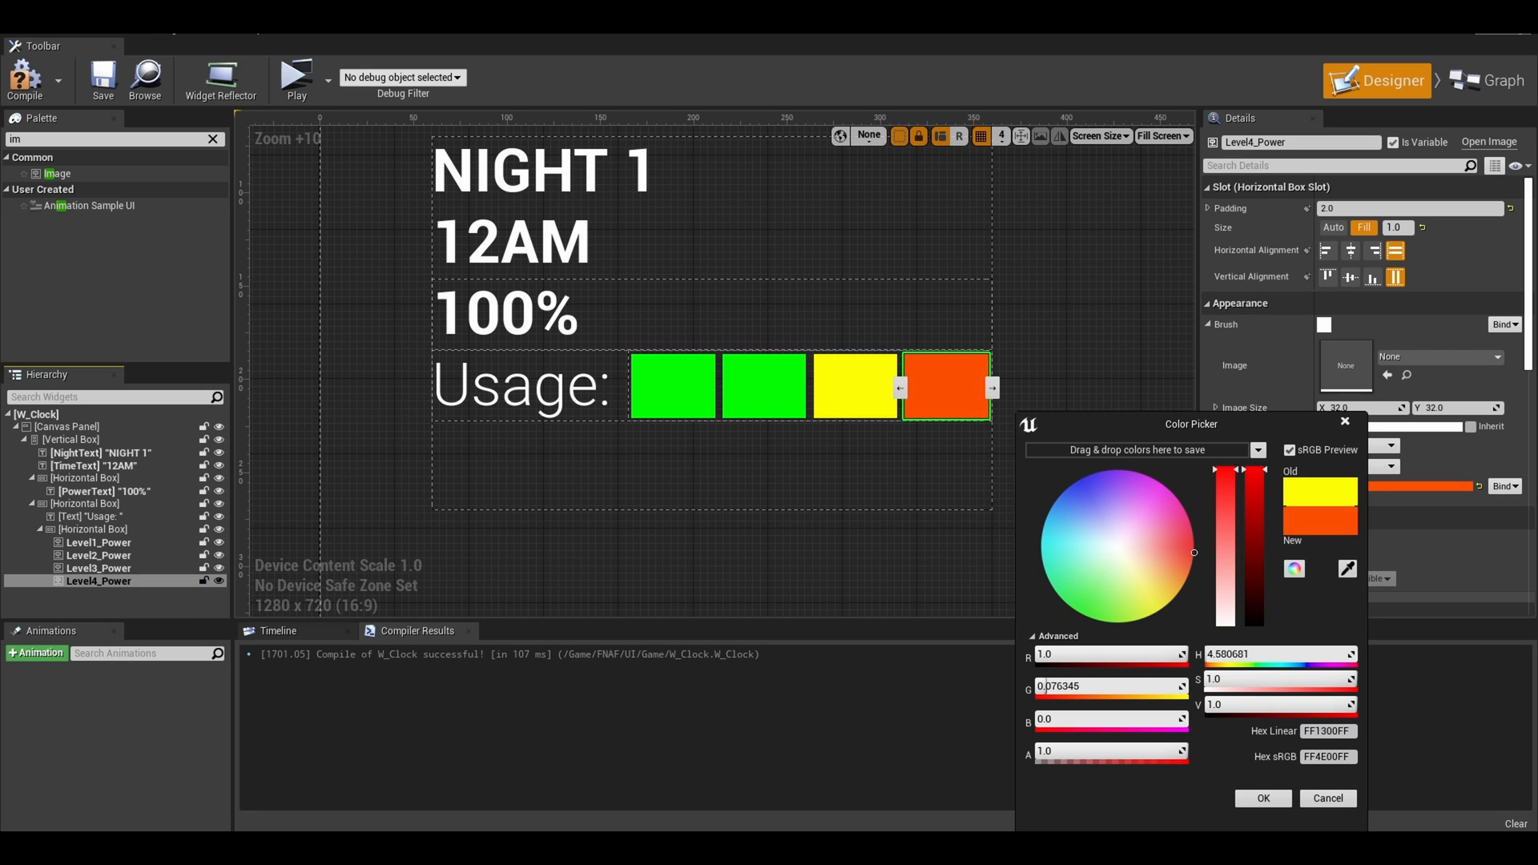
click(1262, 798)
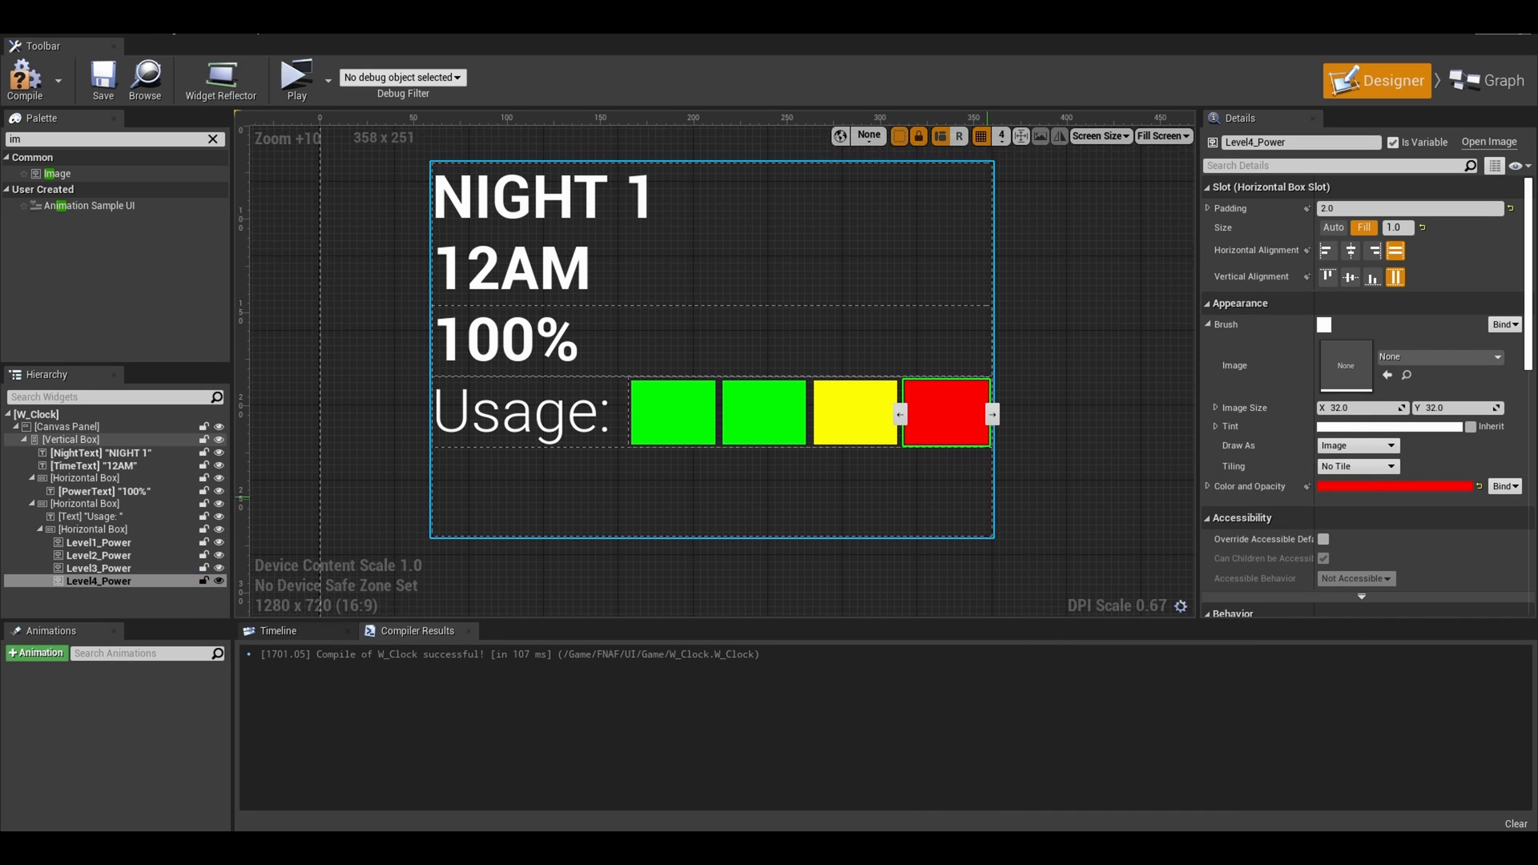
click(1499, 80)
text(UpdatePowerB)
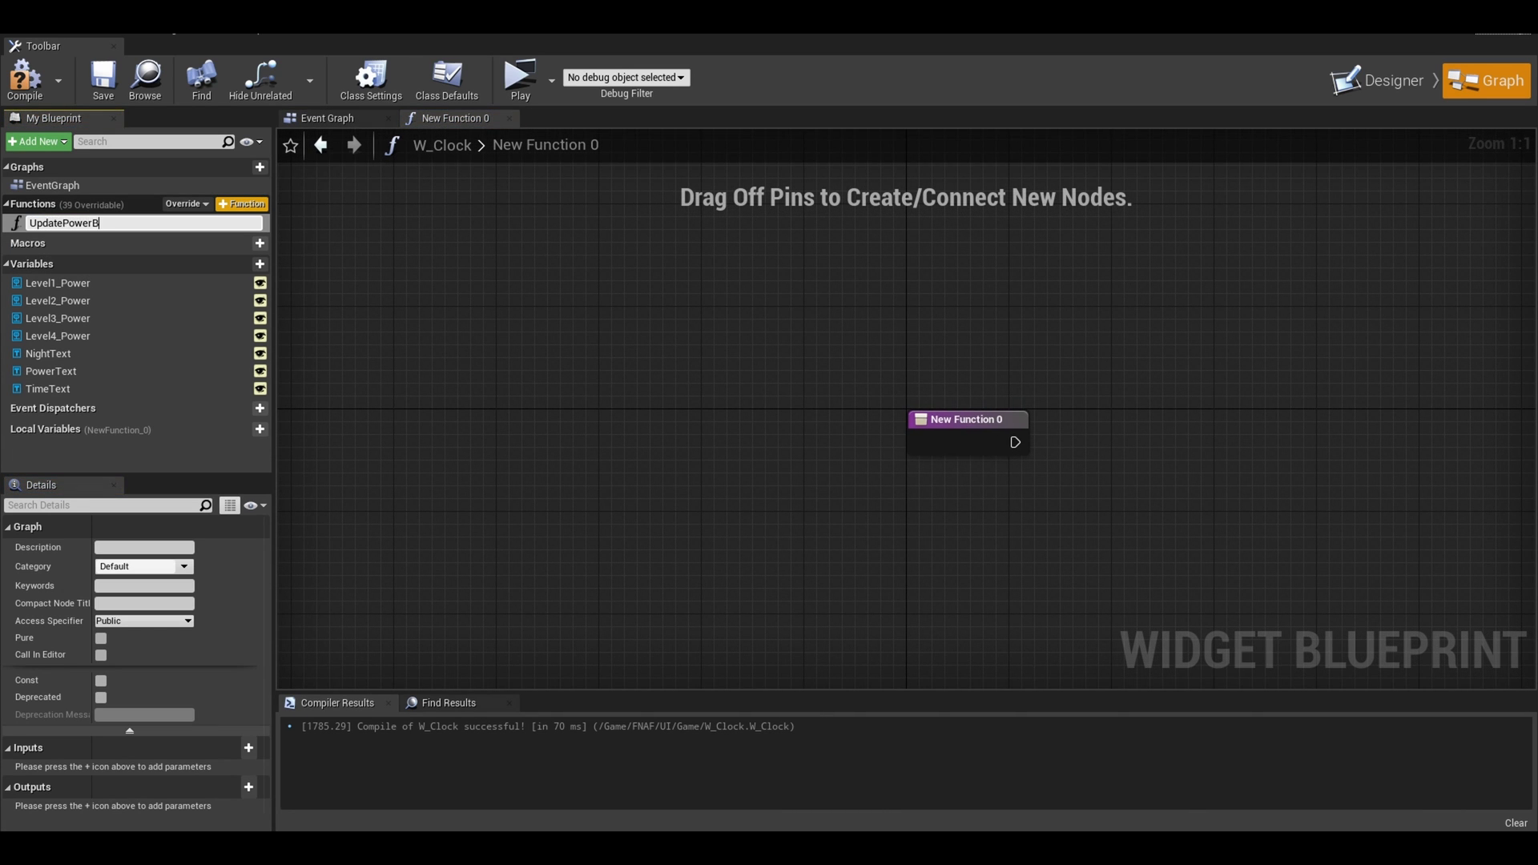
Step: Create the UpdatePowerBars function with a Power Delay float input and a > 4.0 Branch
text(ars)
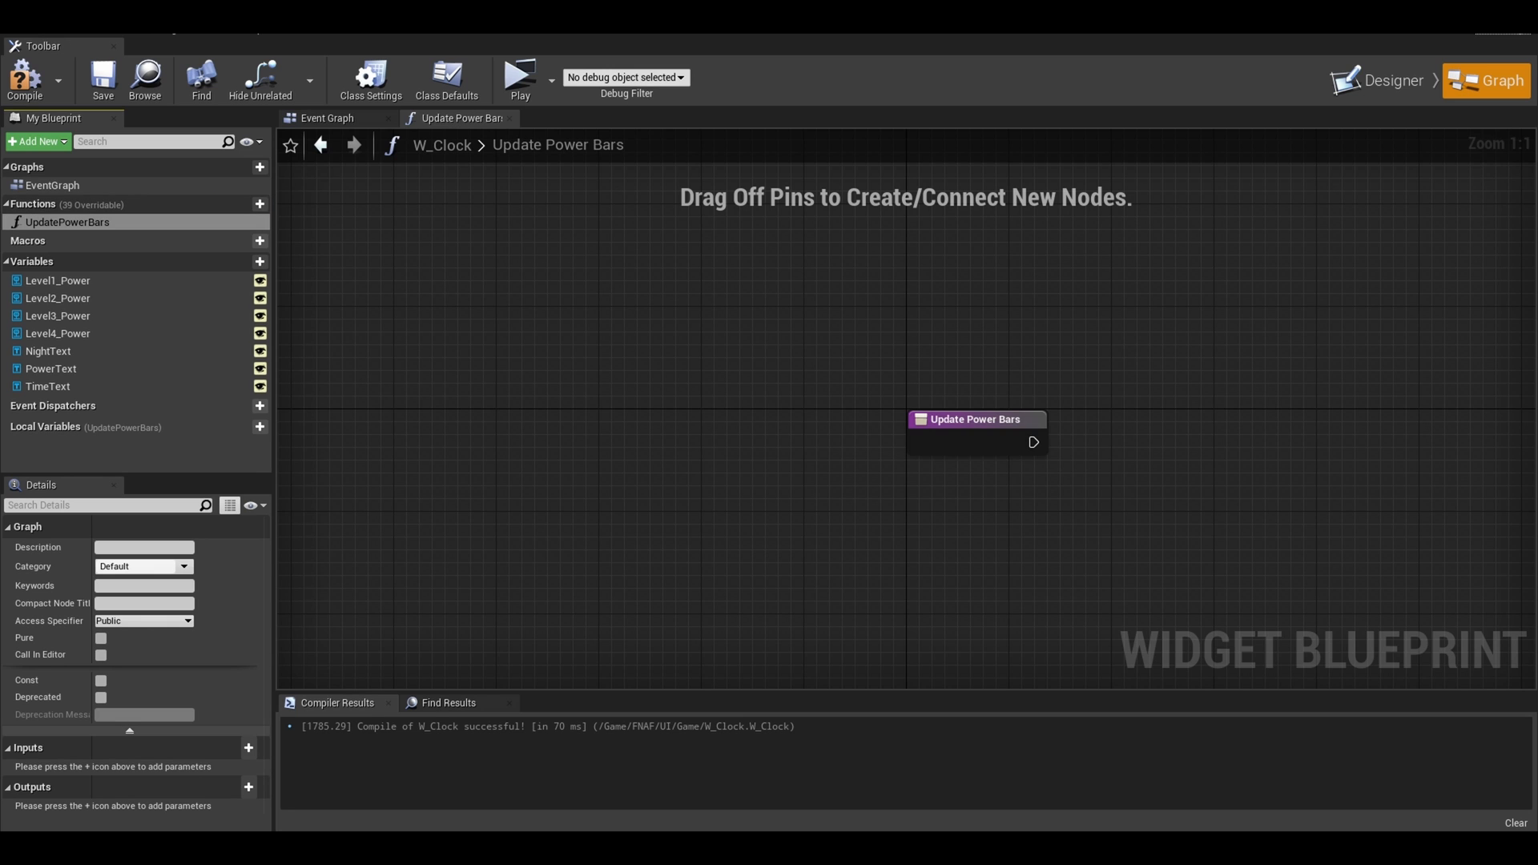
click(249, 748)
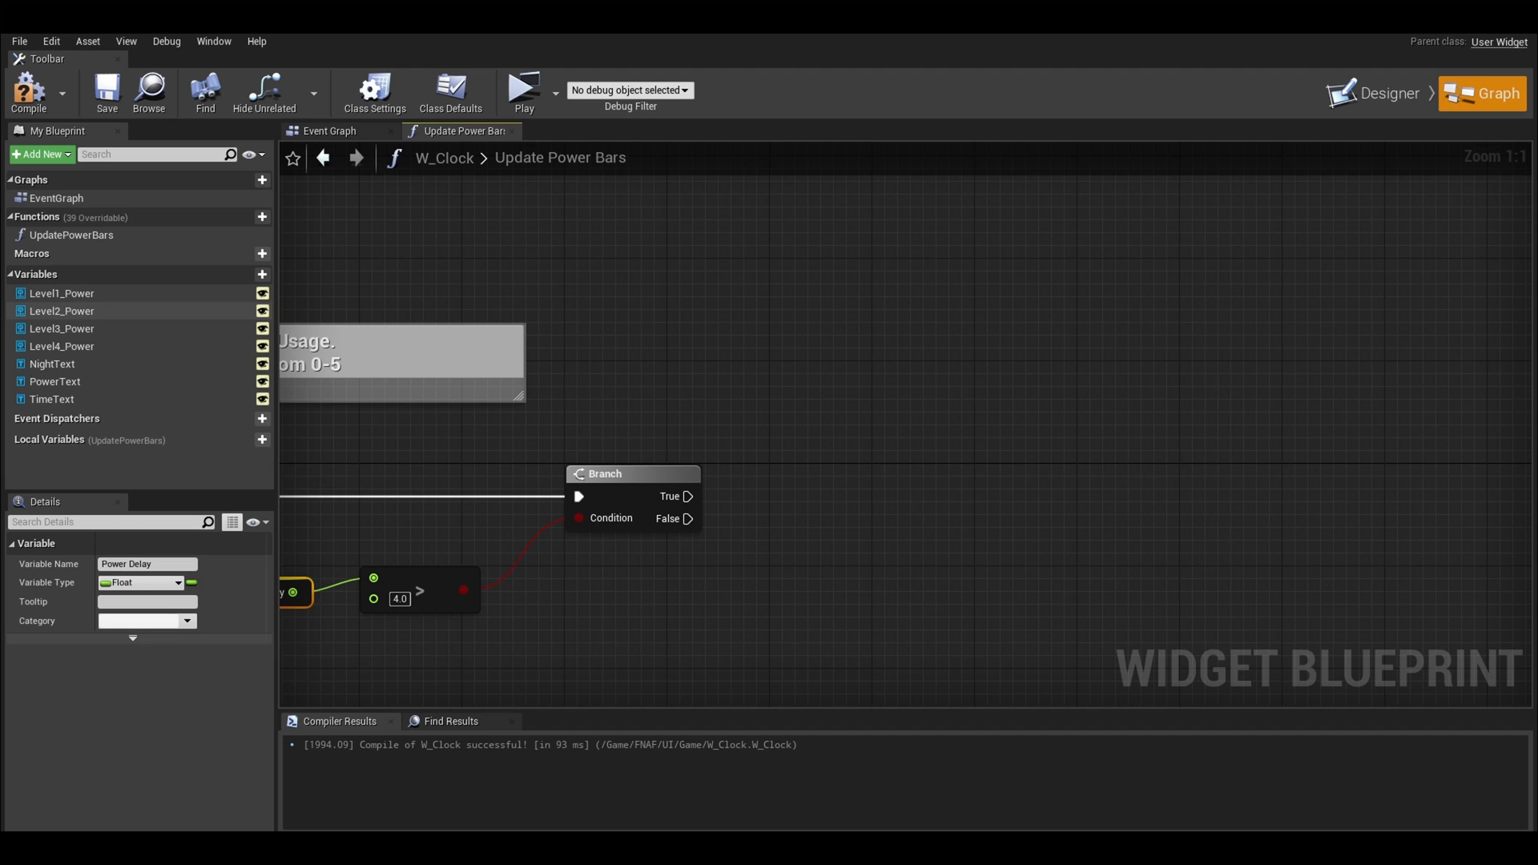
Step: Wire Level2–4_Power getters to Set Visibility nodes off the Branch outputs, Level 2 set via the In Visibility dropdown
click(62, 329)
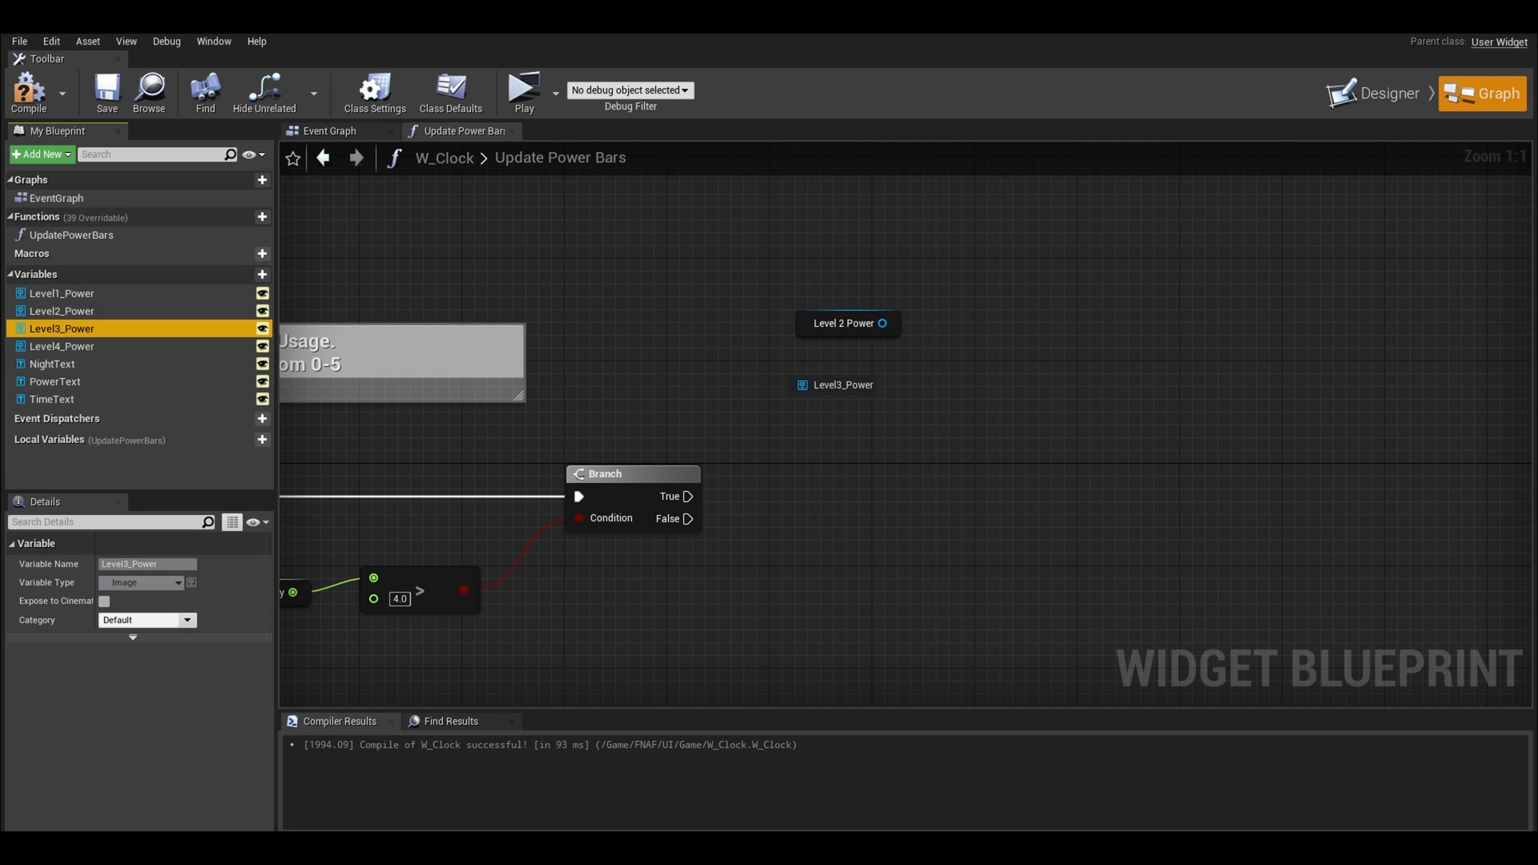
click(63, 346)
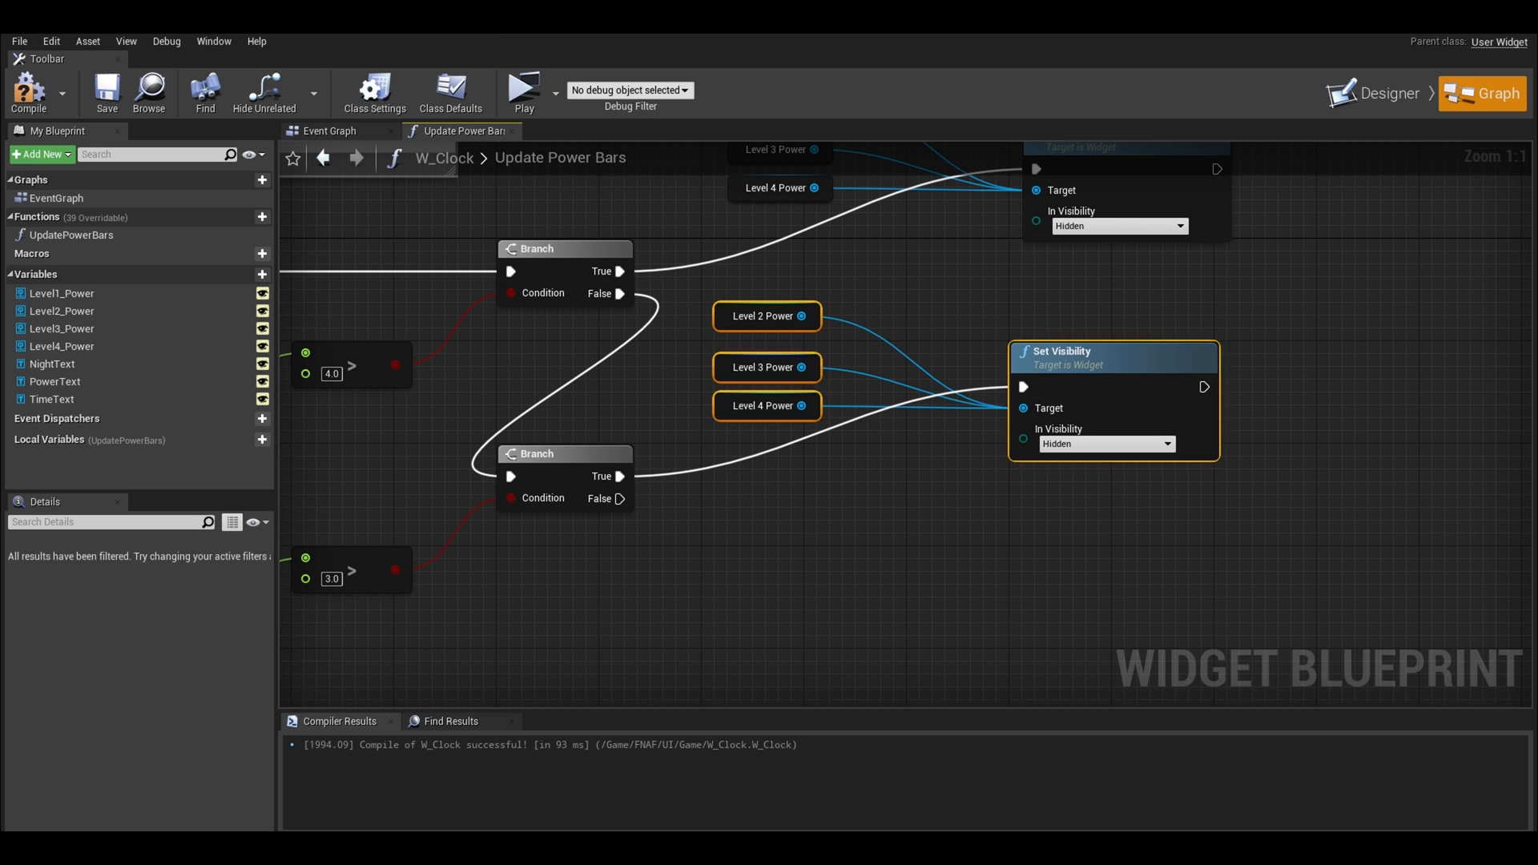
click(767, 315)
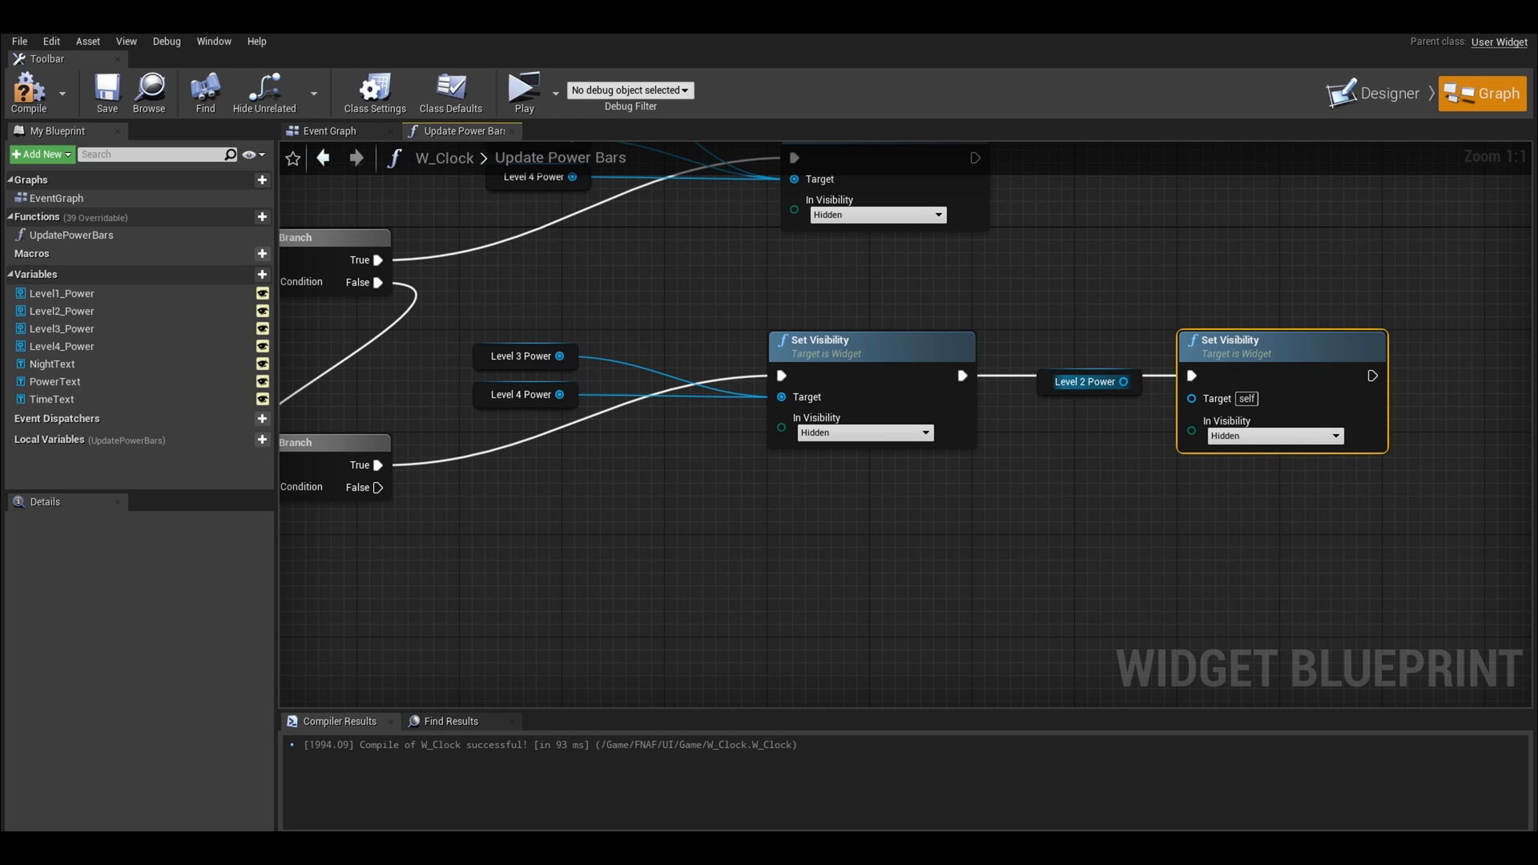
click(1275, 436)
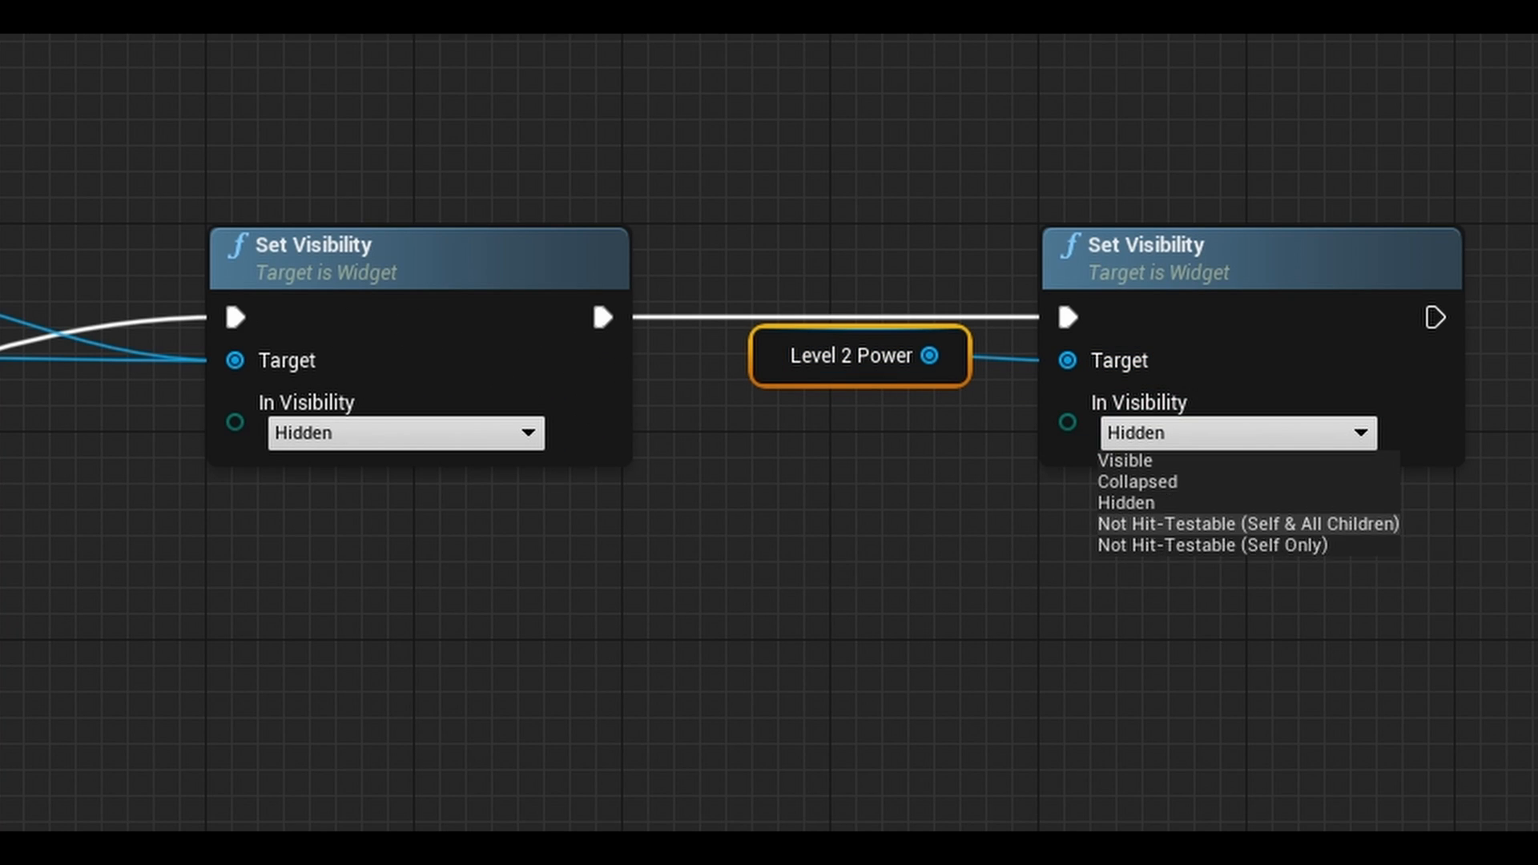
click(1123, 460)
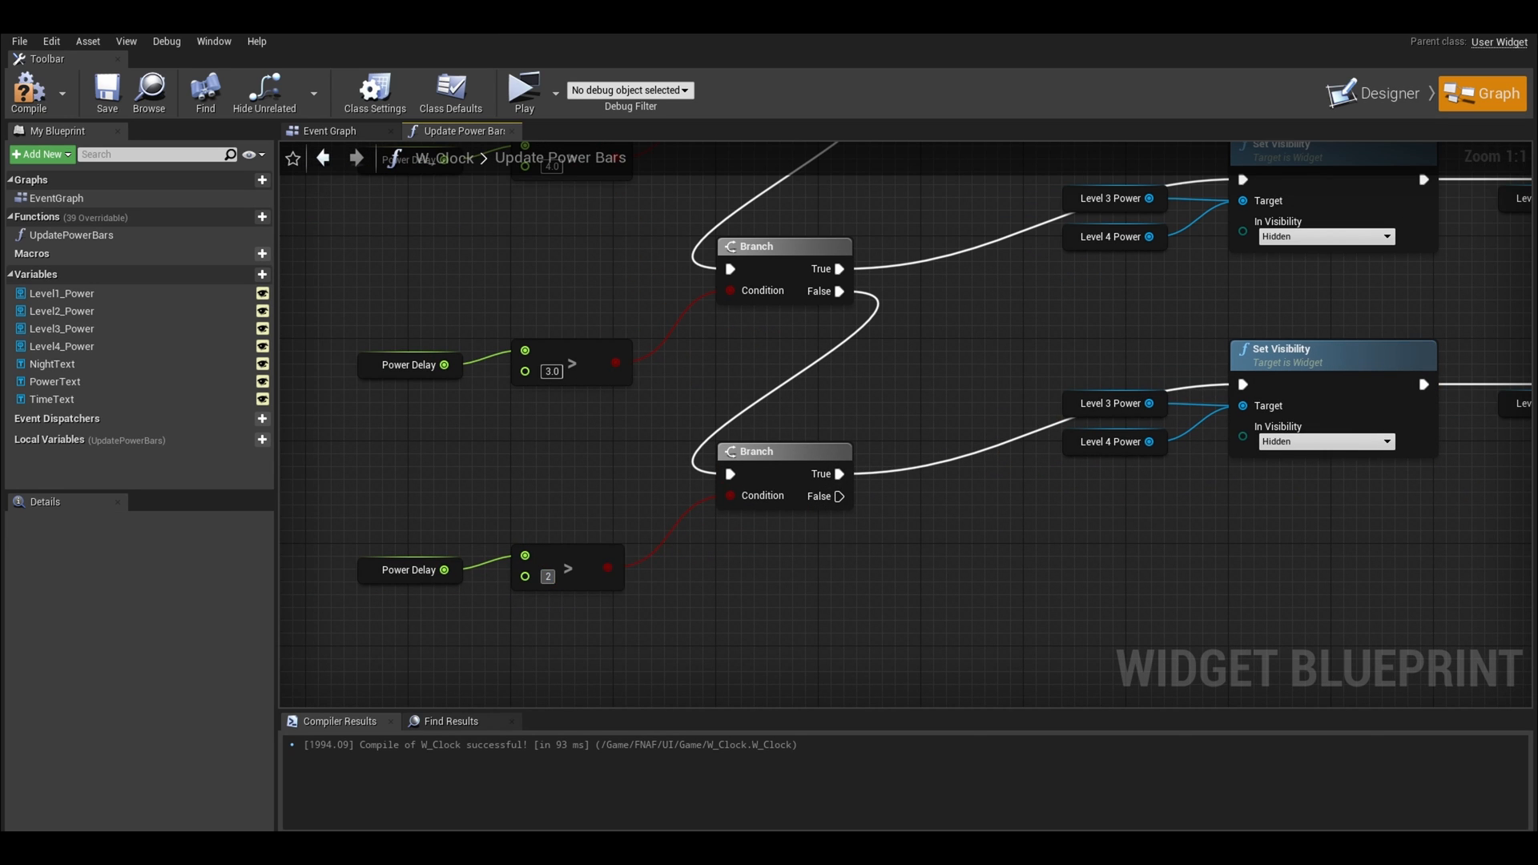
Step: Set the third compare to 2.0 so only Level 4 hides and Levels 2–3 show, with comment boxes added
double_click(548, 576)
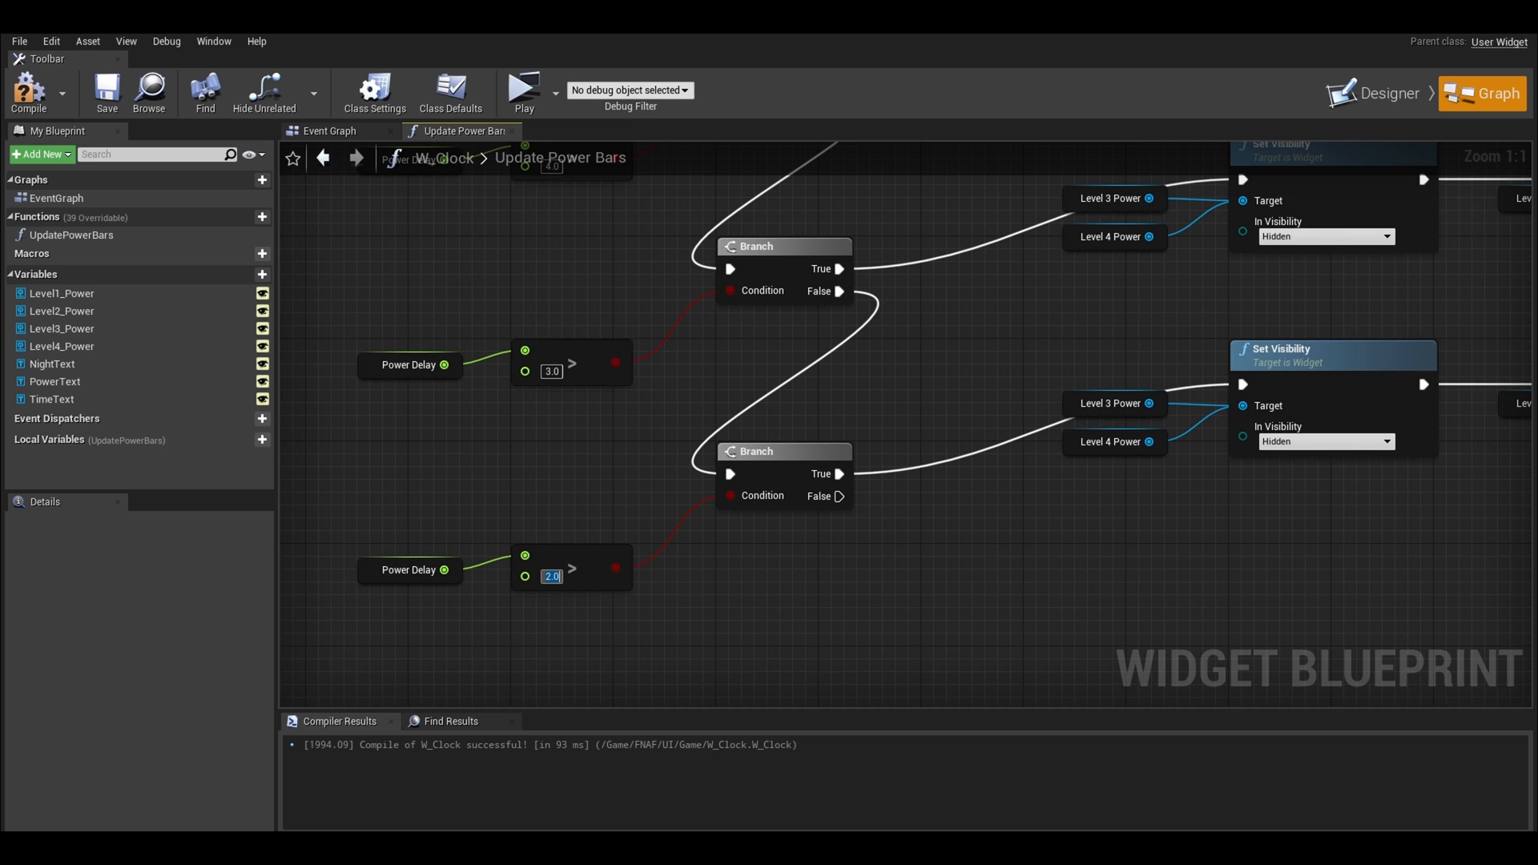
scroll(down, 3)
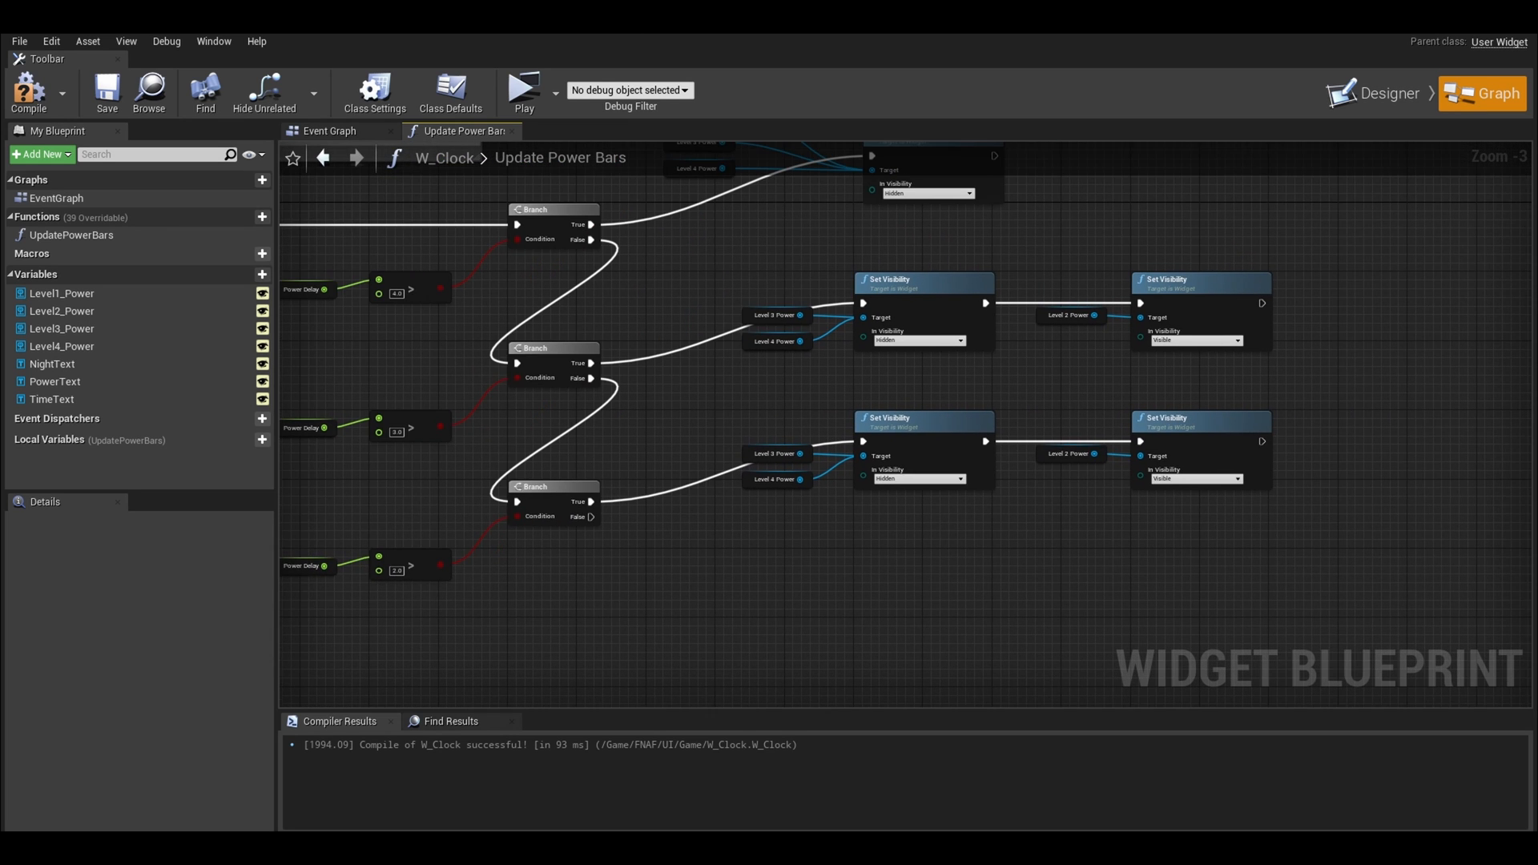
click(1115, 456)
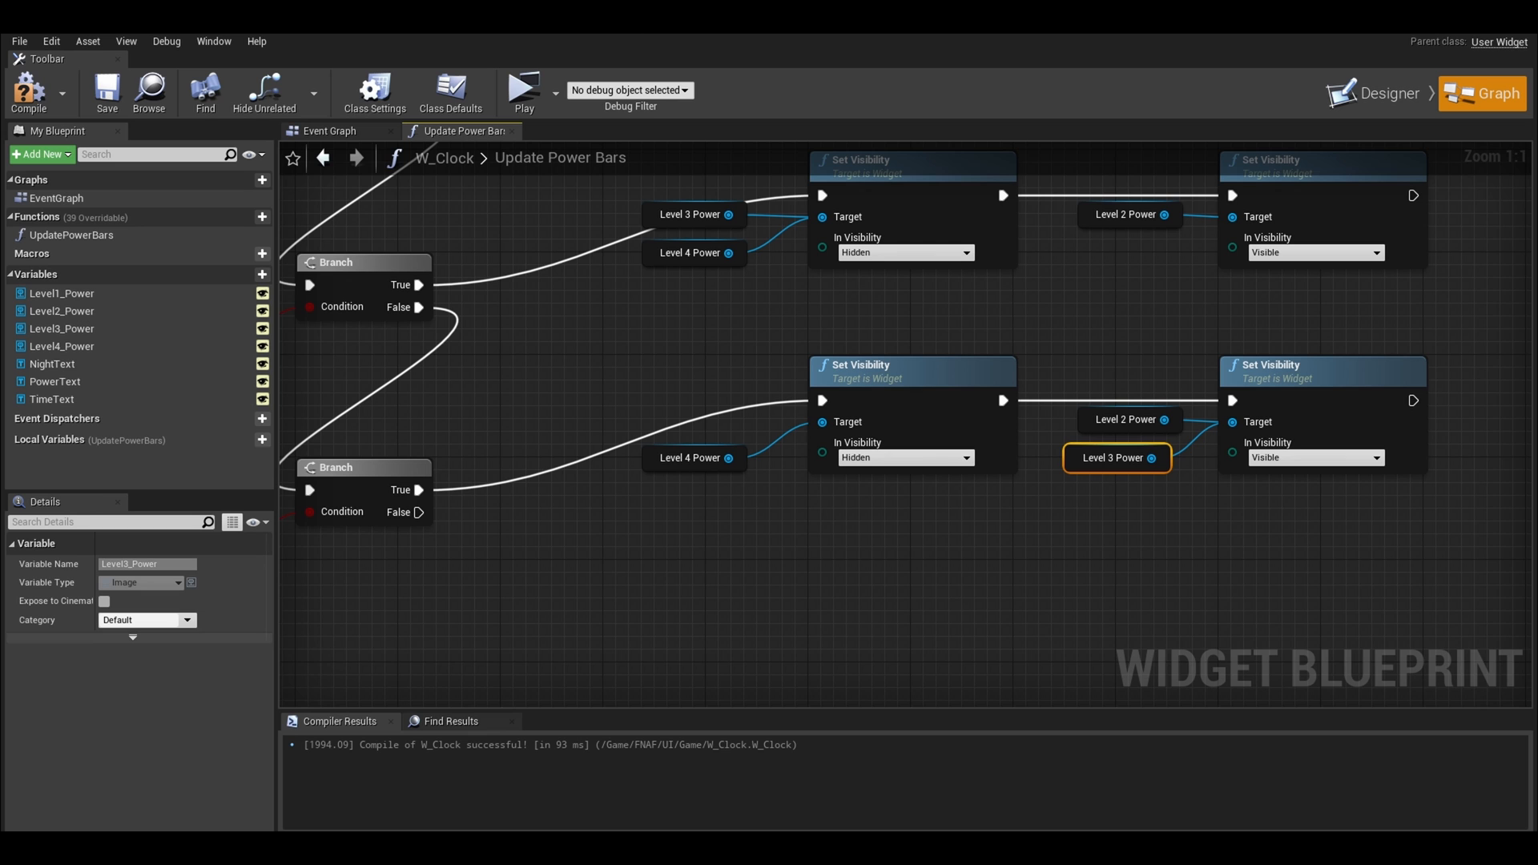
scroll(down, 3)
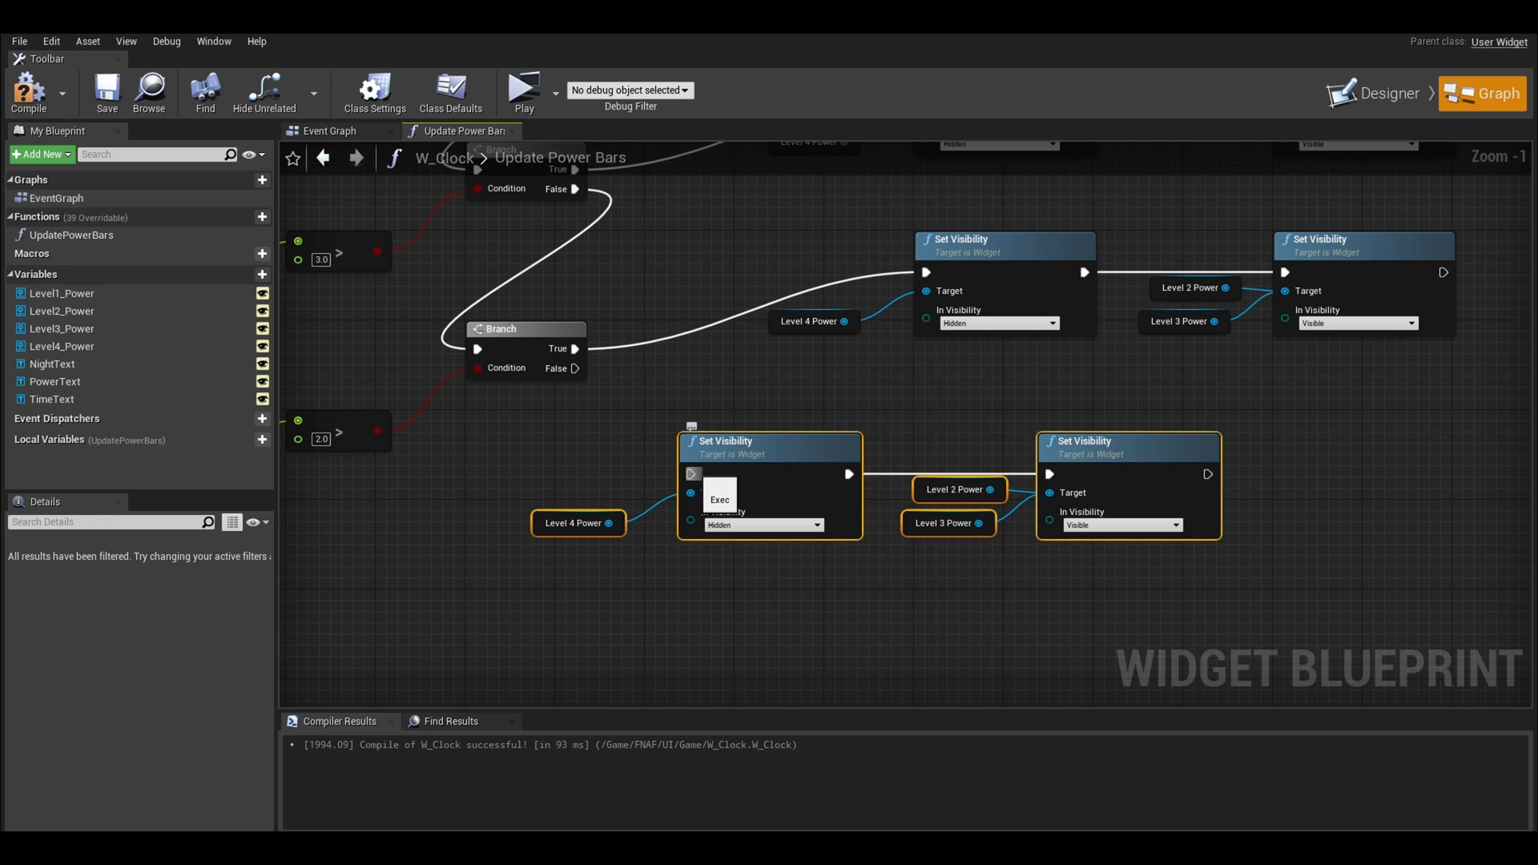
mouse_move(607, 522)
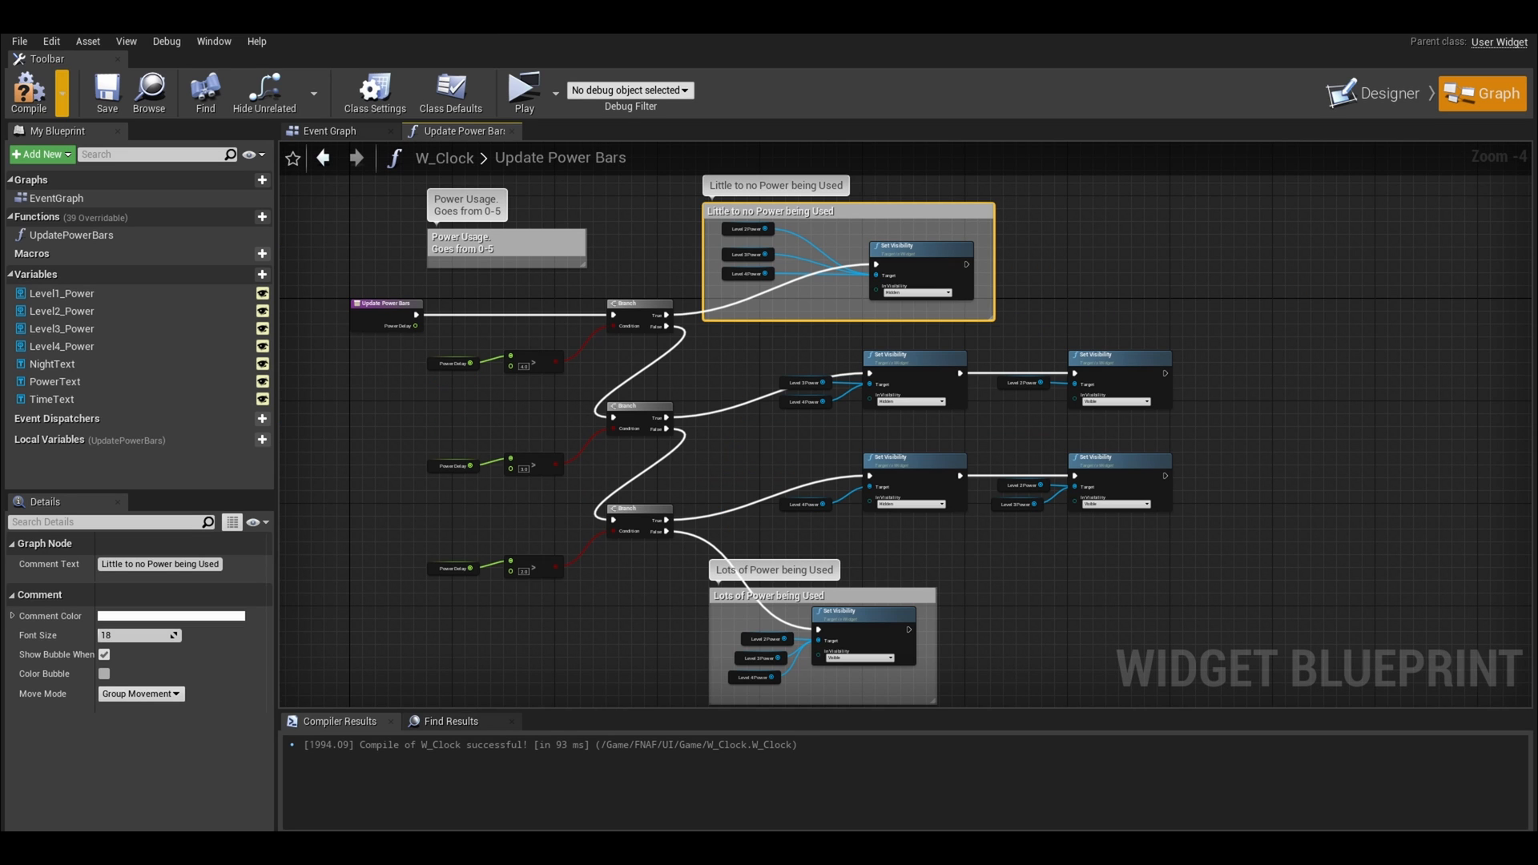
mouse_move(105, 88)
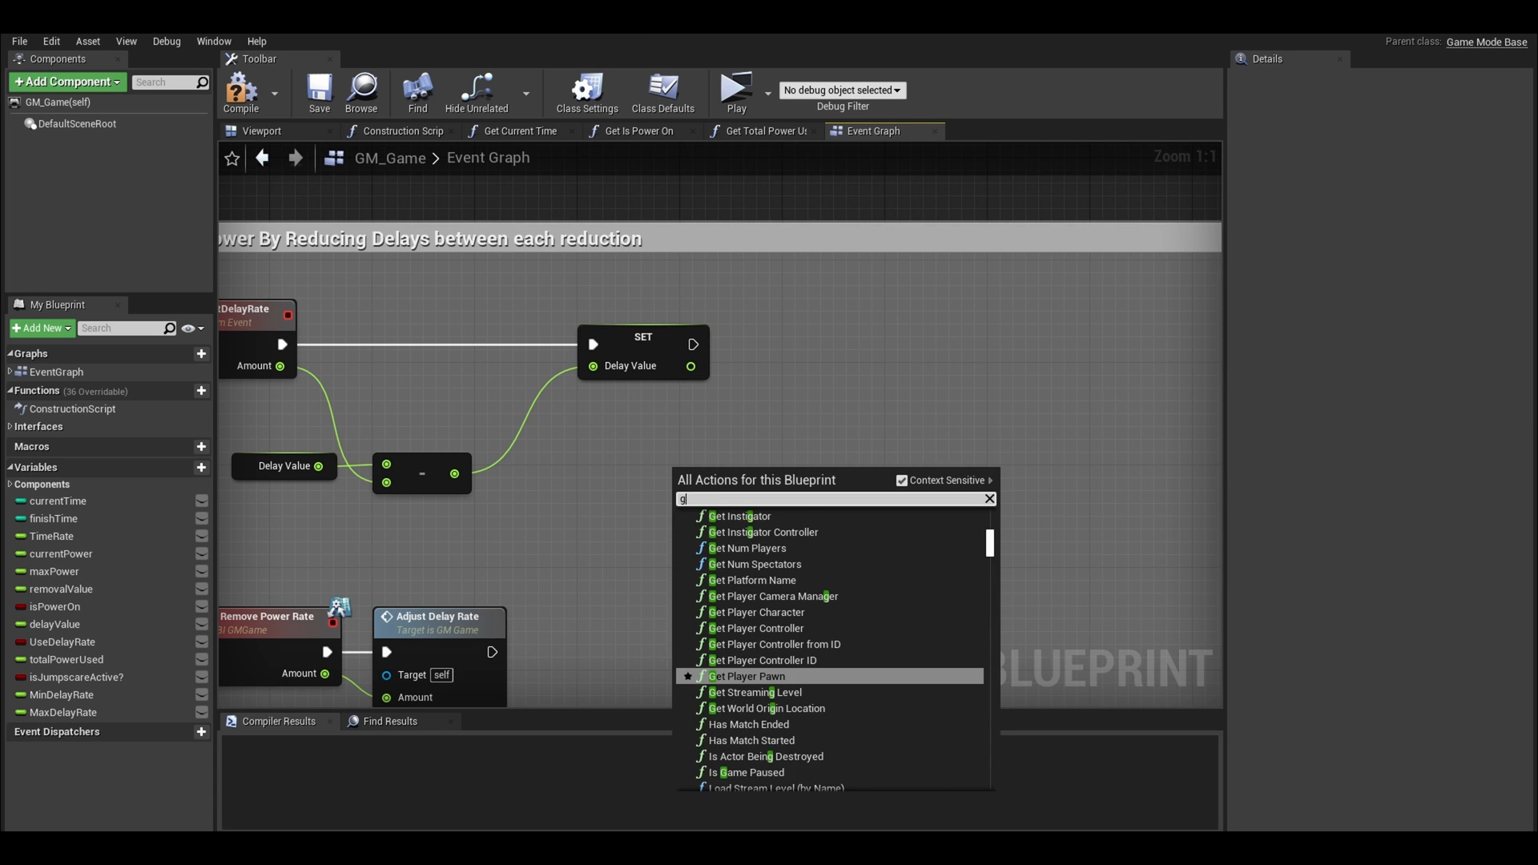
Step: Feed Delay Value into Update Power Bars' Power Delay pin in GM_Game's Event Graph and compile
click(750, 676)
text(up)
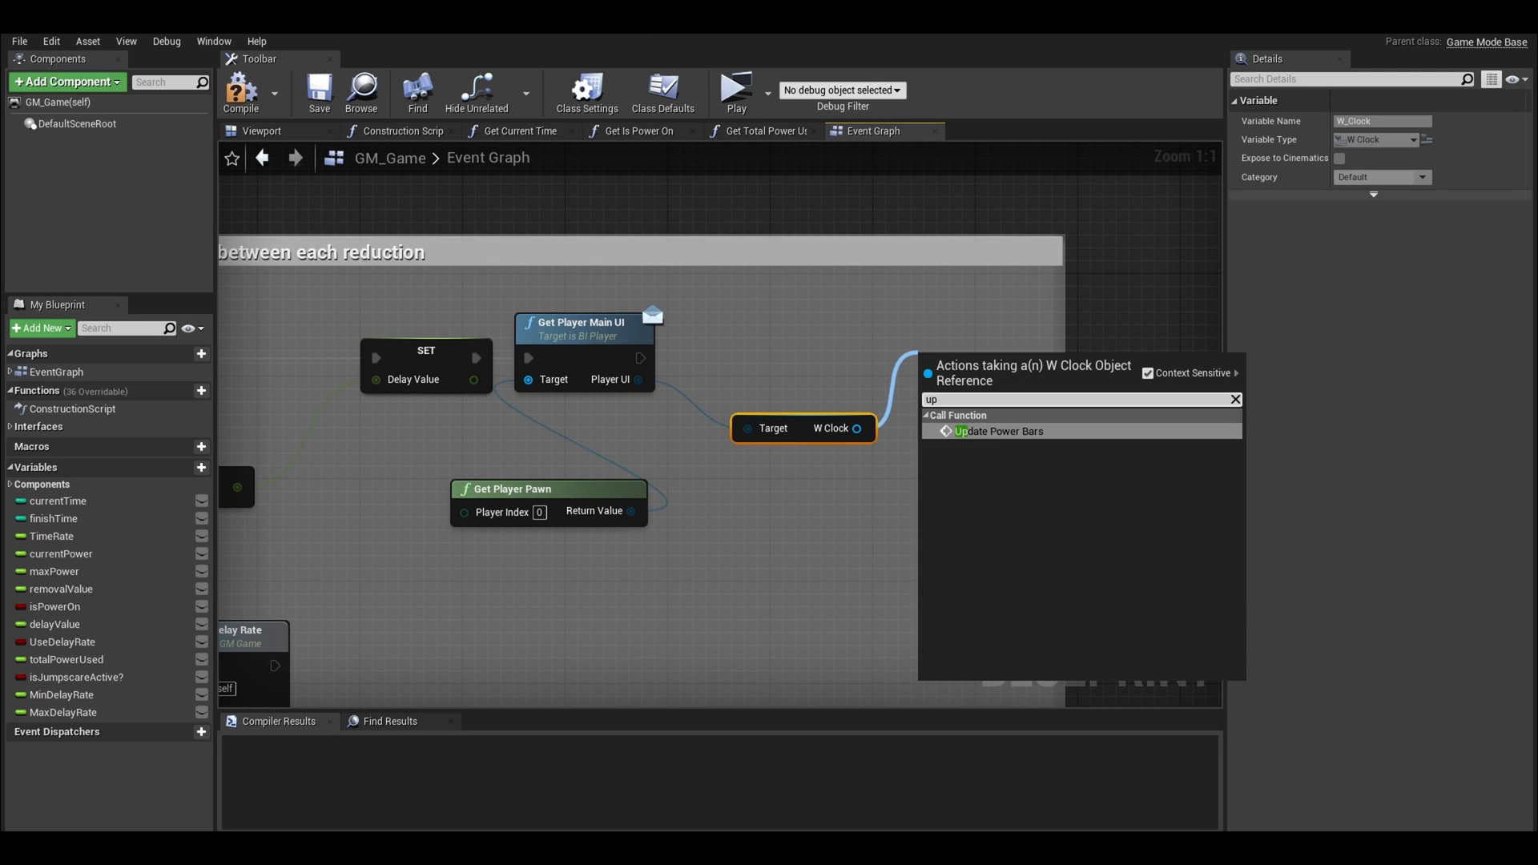
click(998, 431)
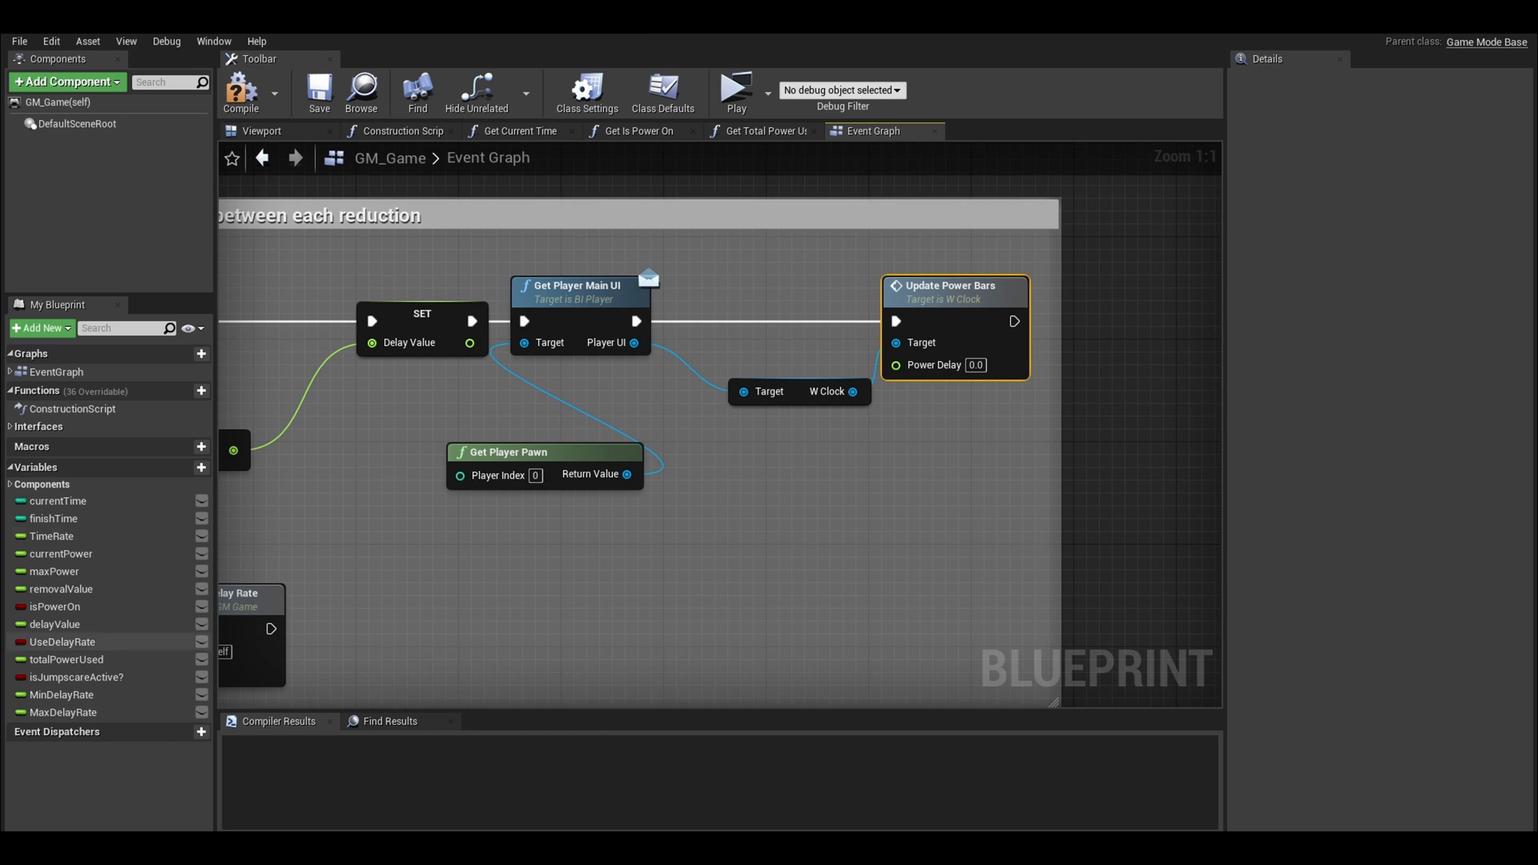
click(56, 623)
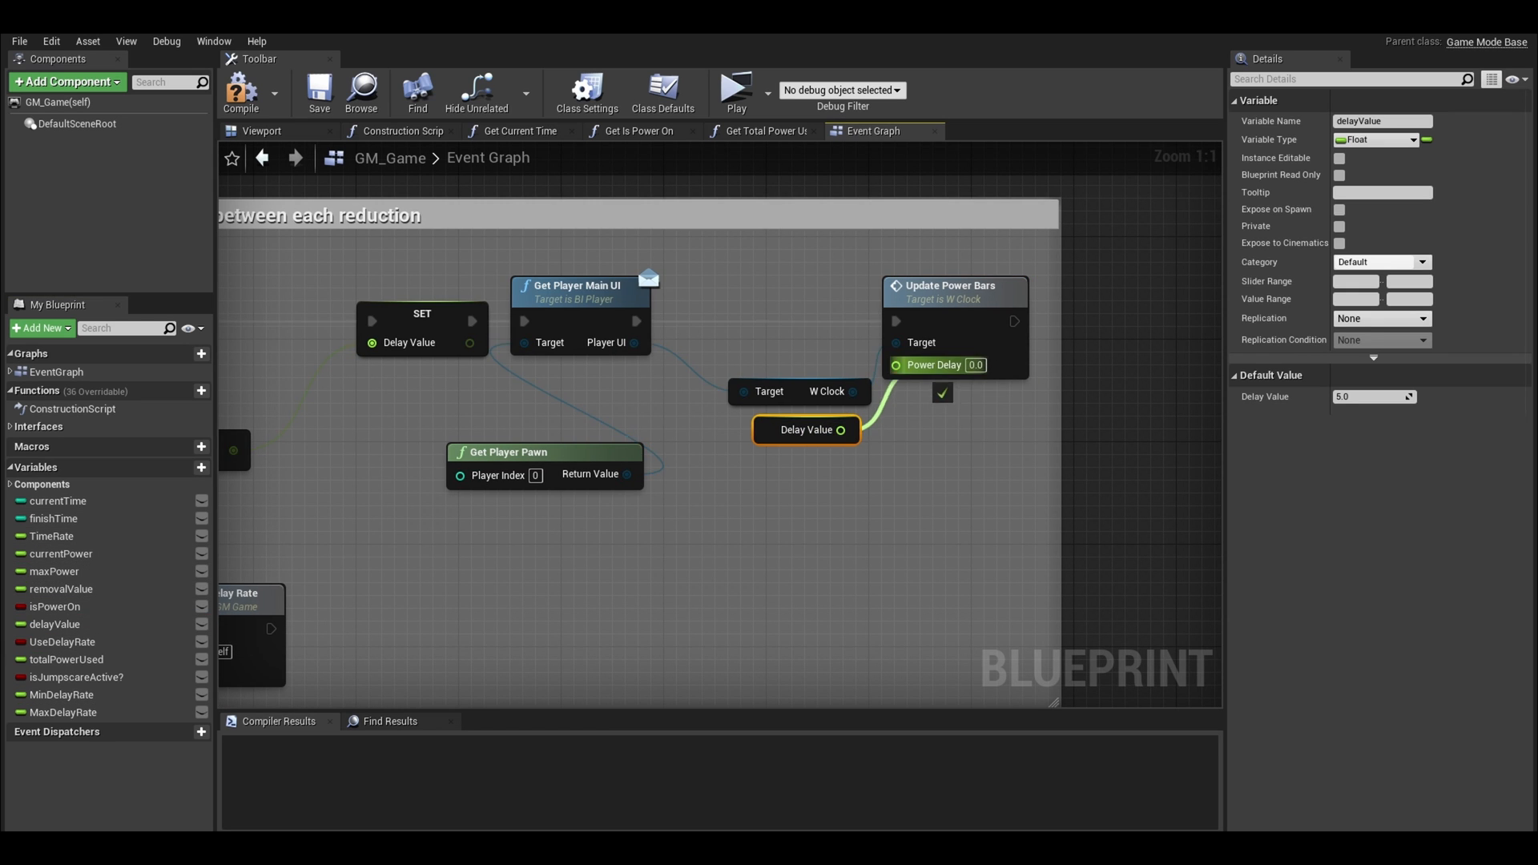
click(238, 90)
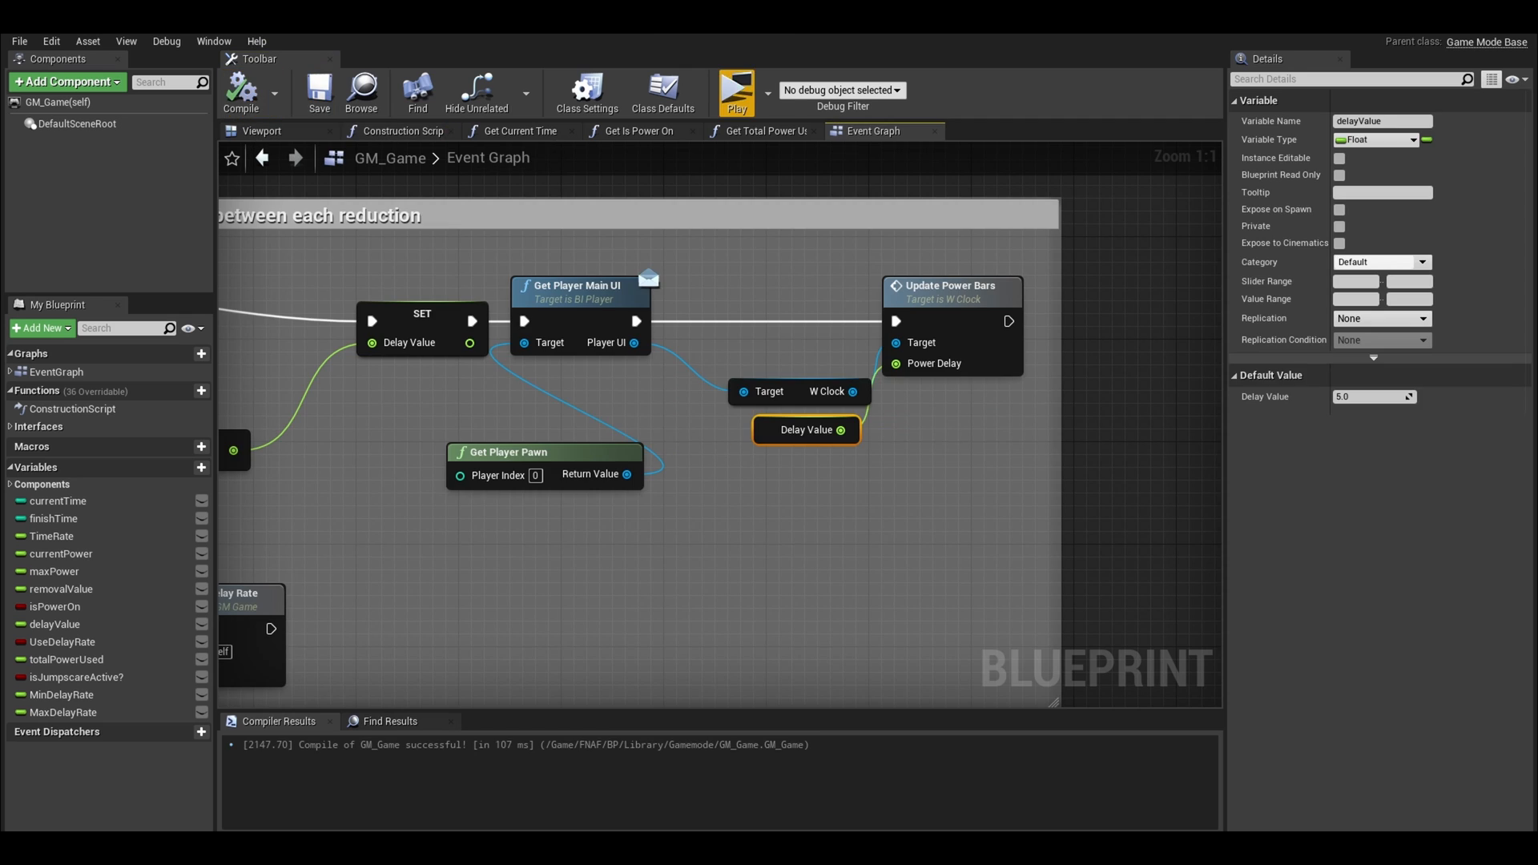
click(736, 89)
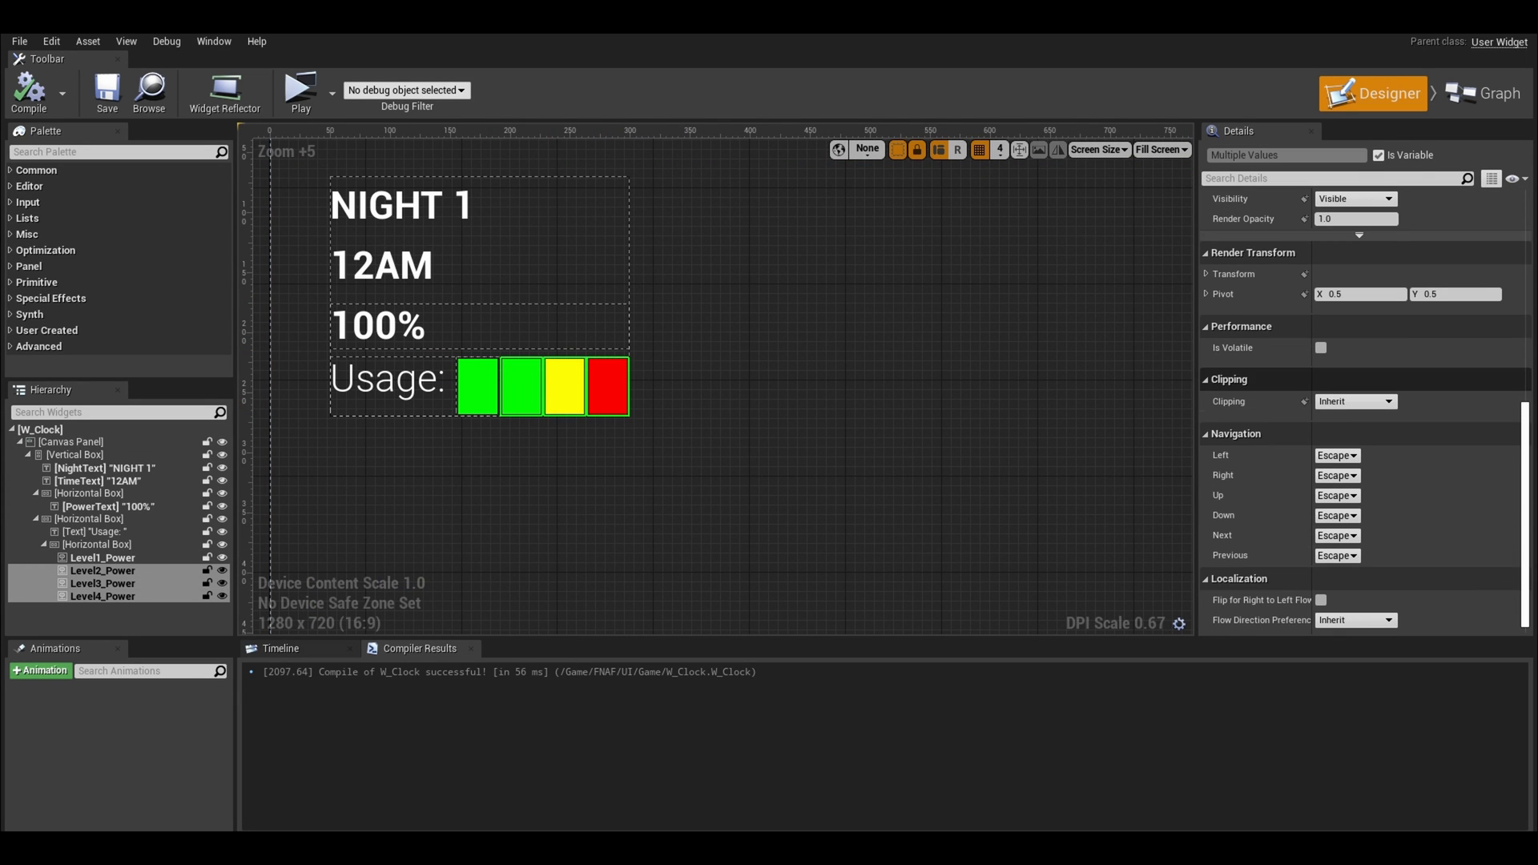
Step: Set Level1–4_Power visibility to Hidden and compile W_Clock
click(1355, 458)
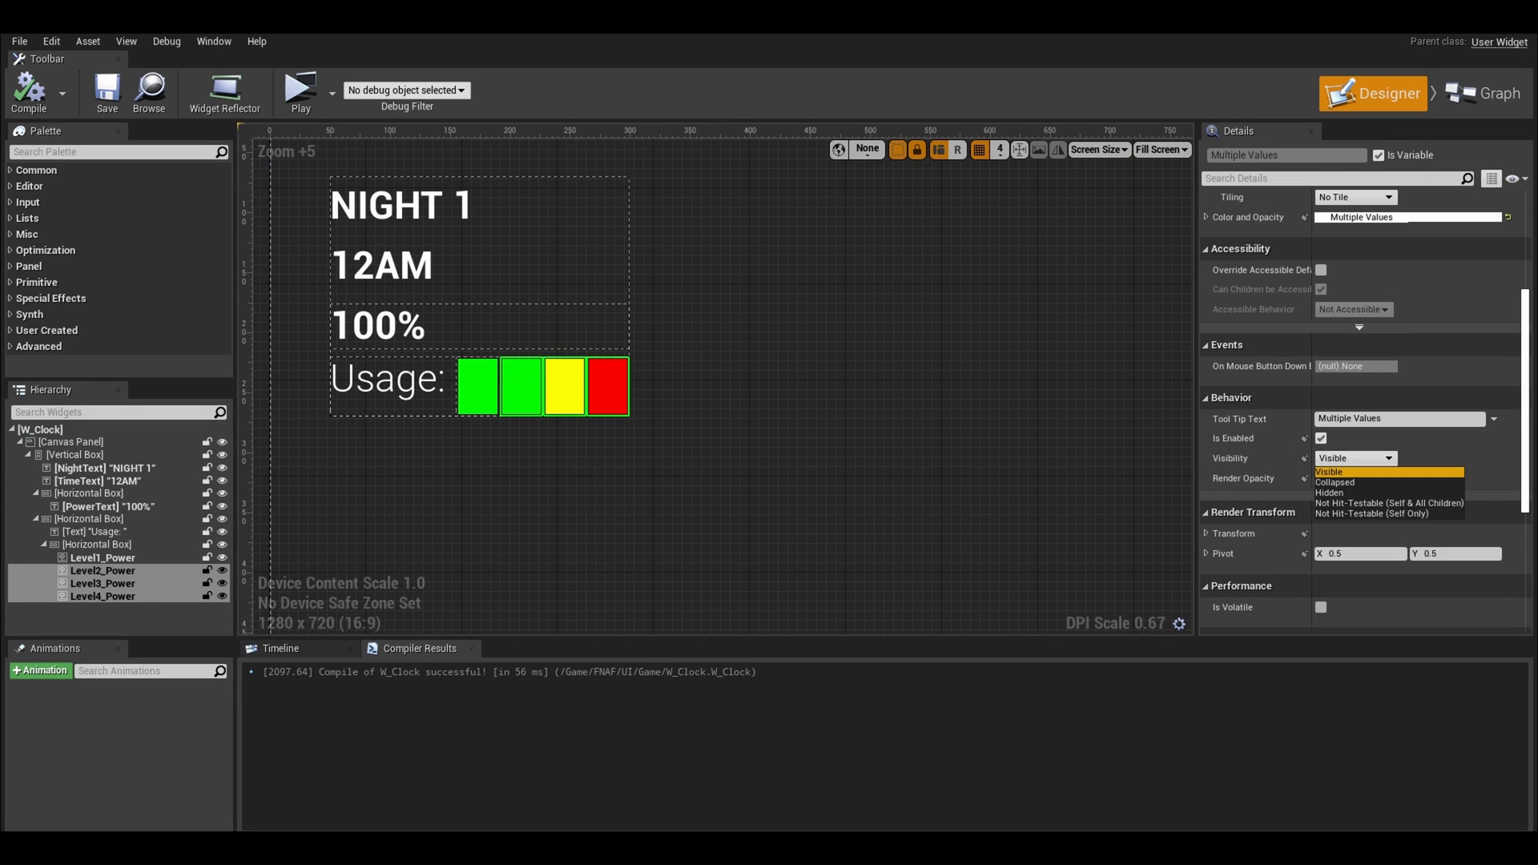
click(1329, 492)
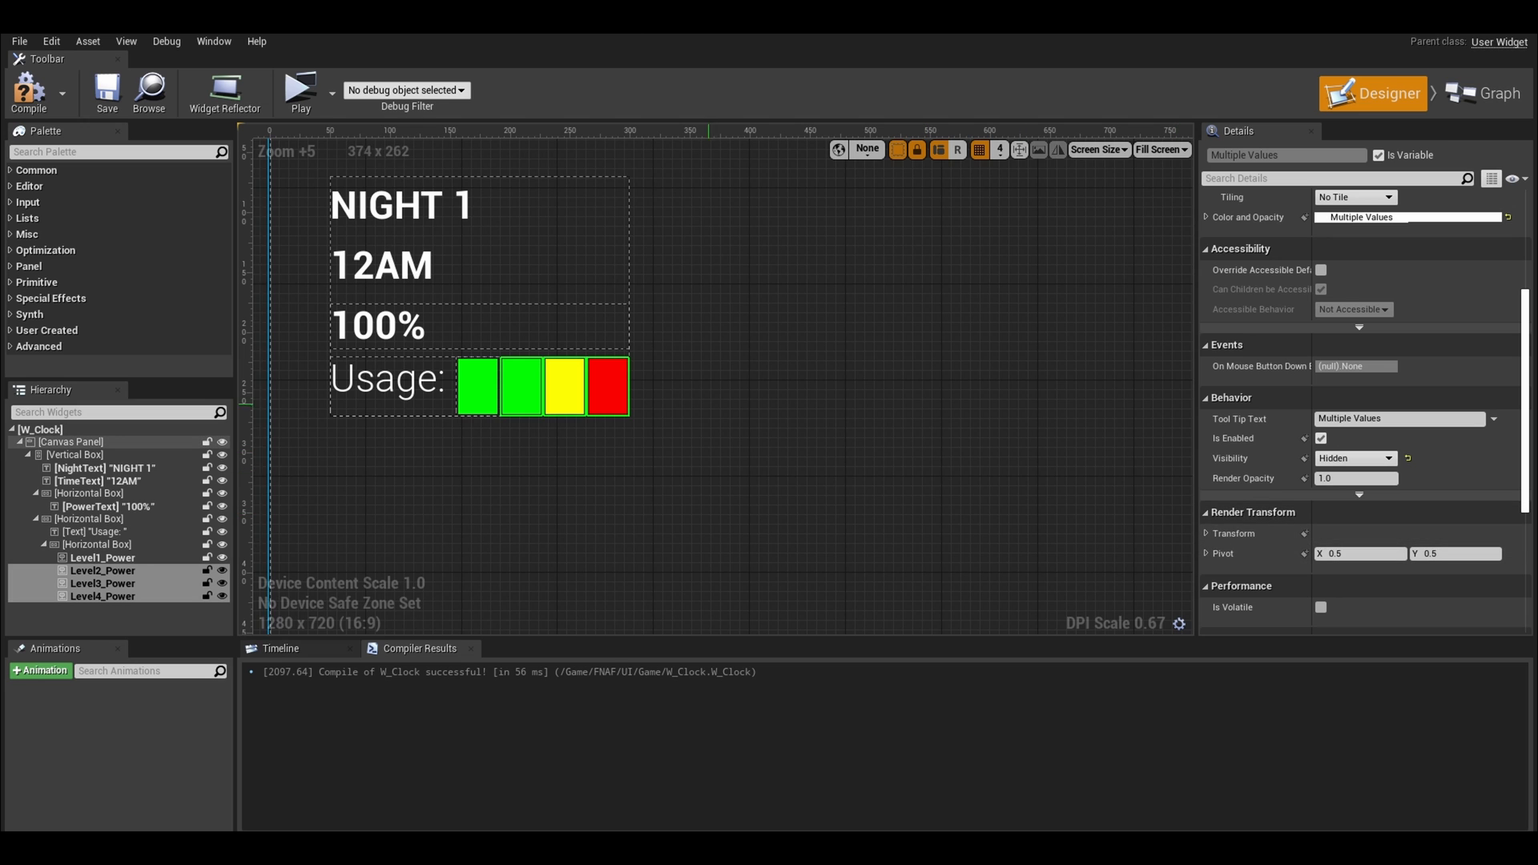
click(300, 90)
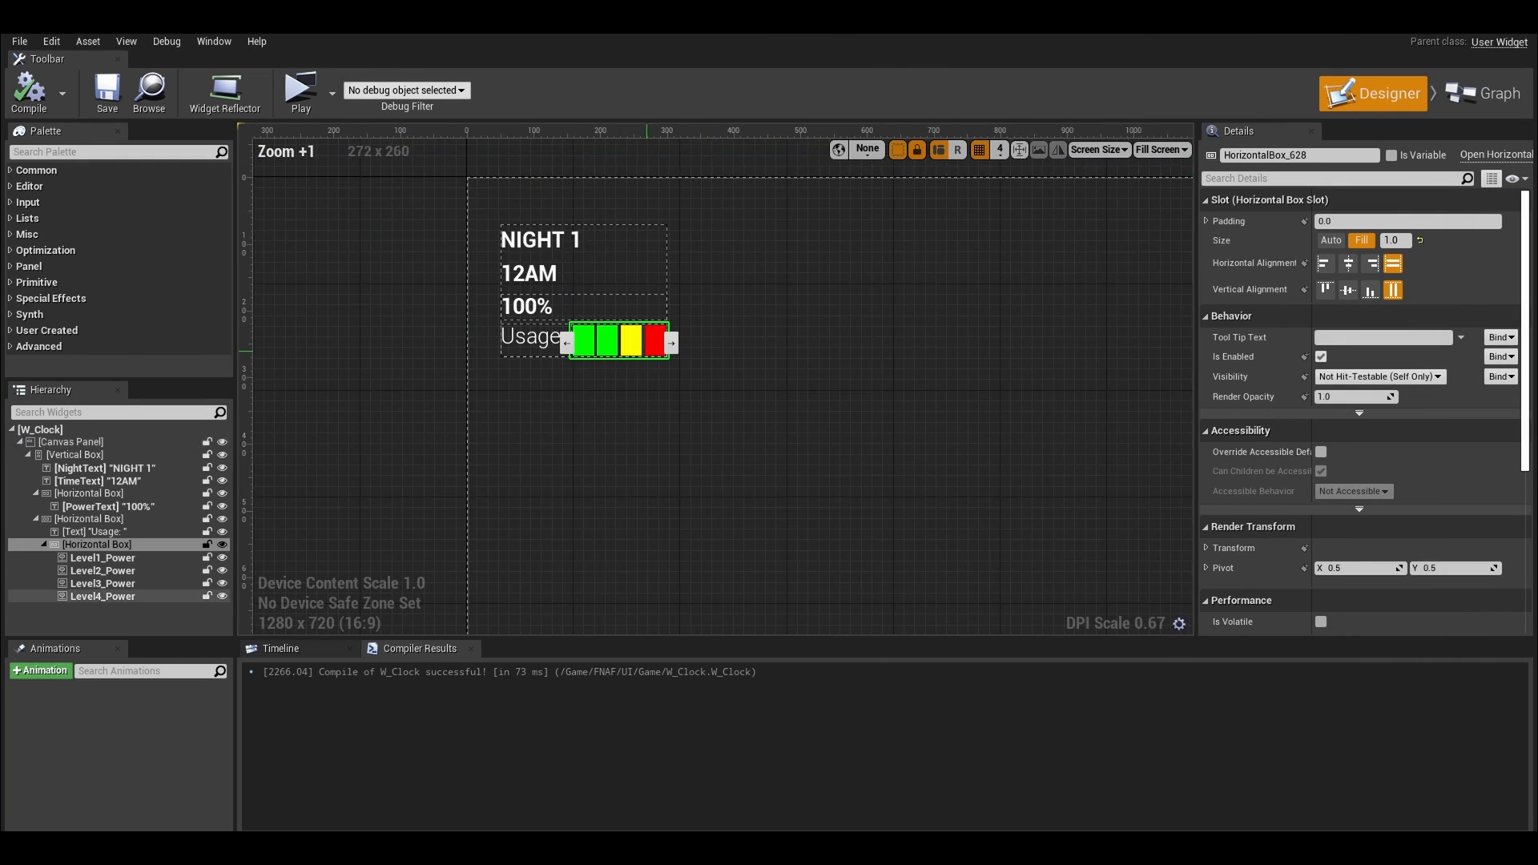
Step: Add a Progress Bar under the Usage row named PowerUsageProgressBar
click(69, 442)
text(PowerUs)
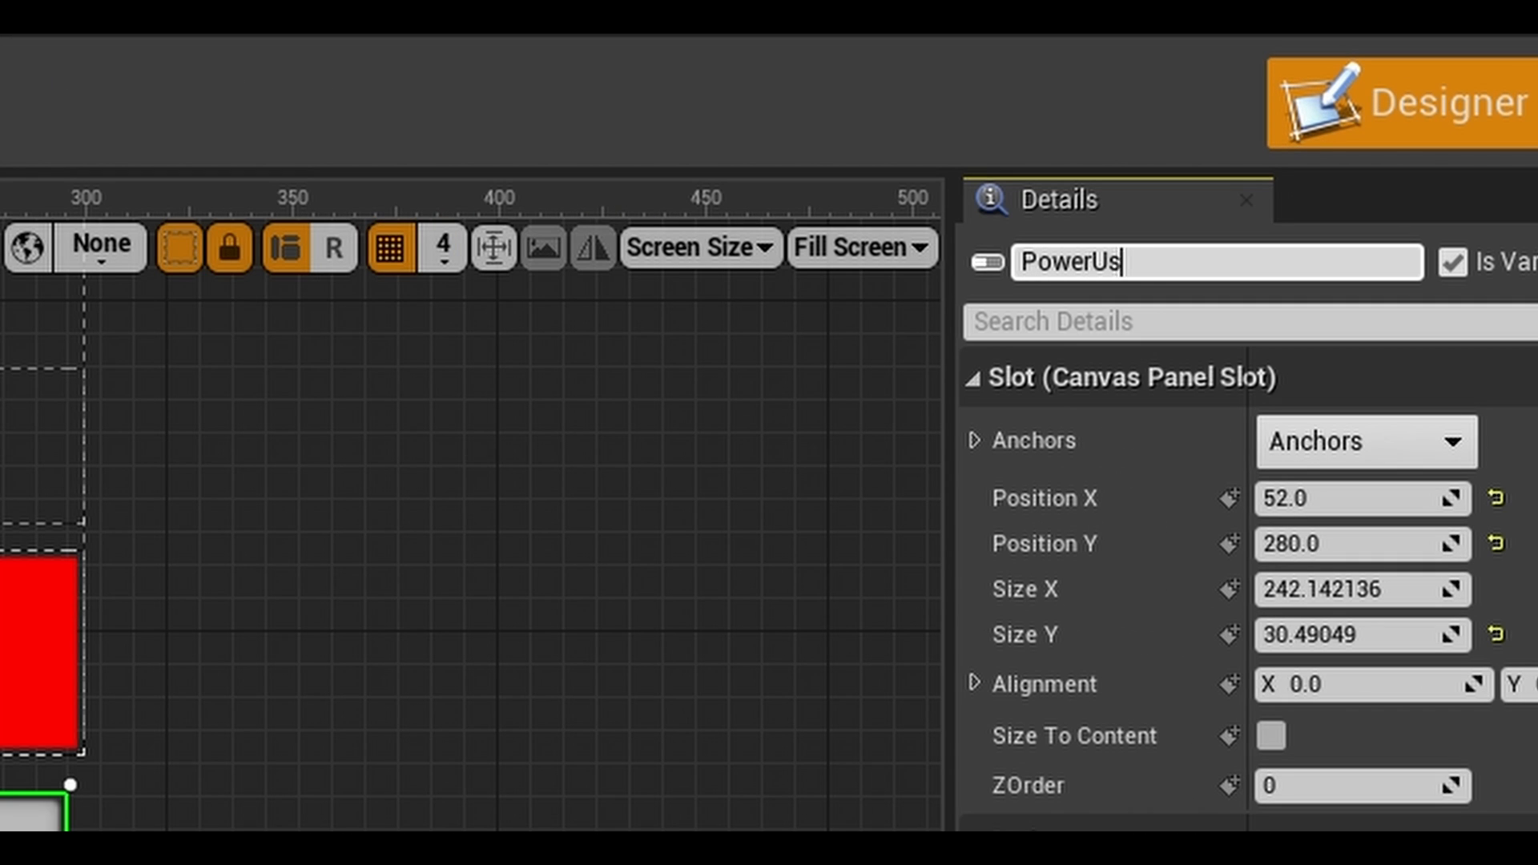
text(ageProgressBar)
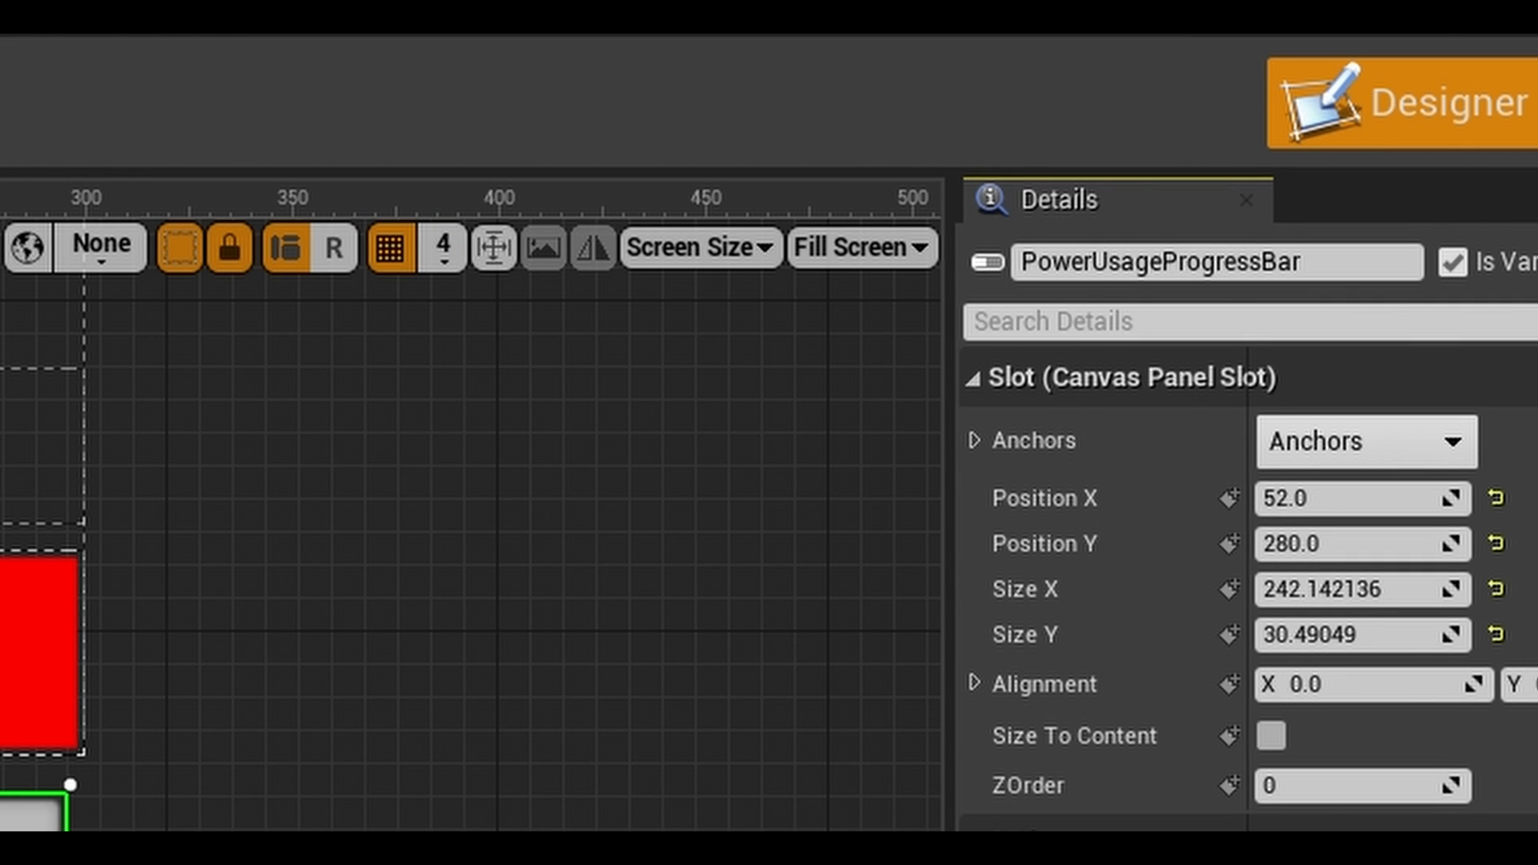
click(1480, 93)
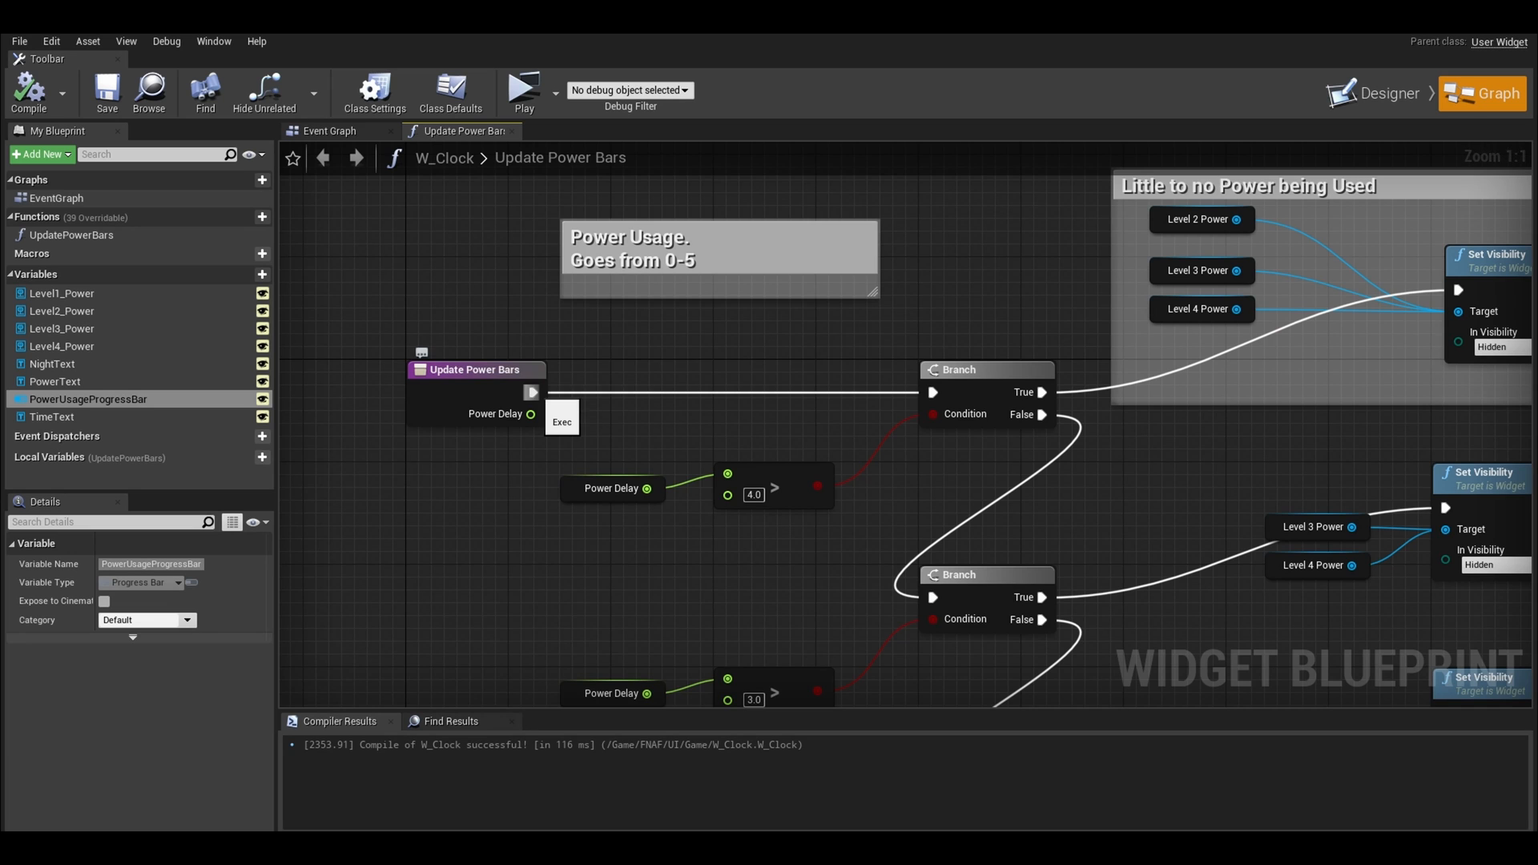
Step: Set PowerUsageProgressBar's percent from Power Delay via Map Range Clamped (0.5, 5, 1, 0.1)
scroll(down, 3)
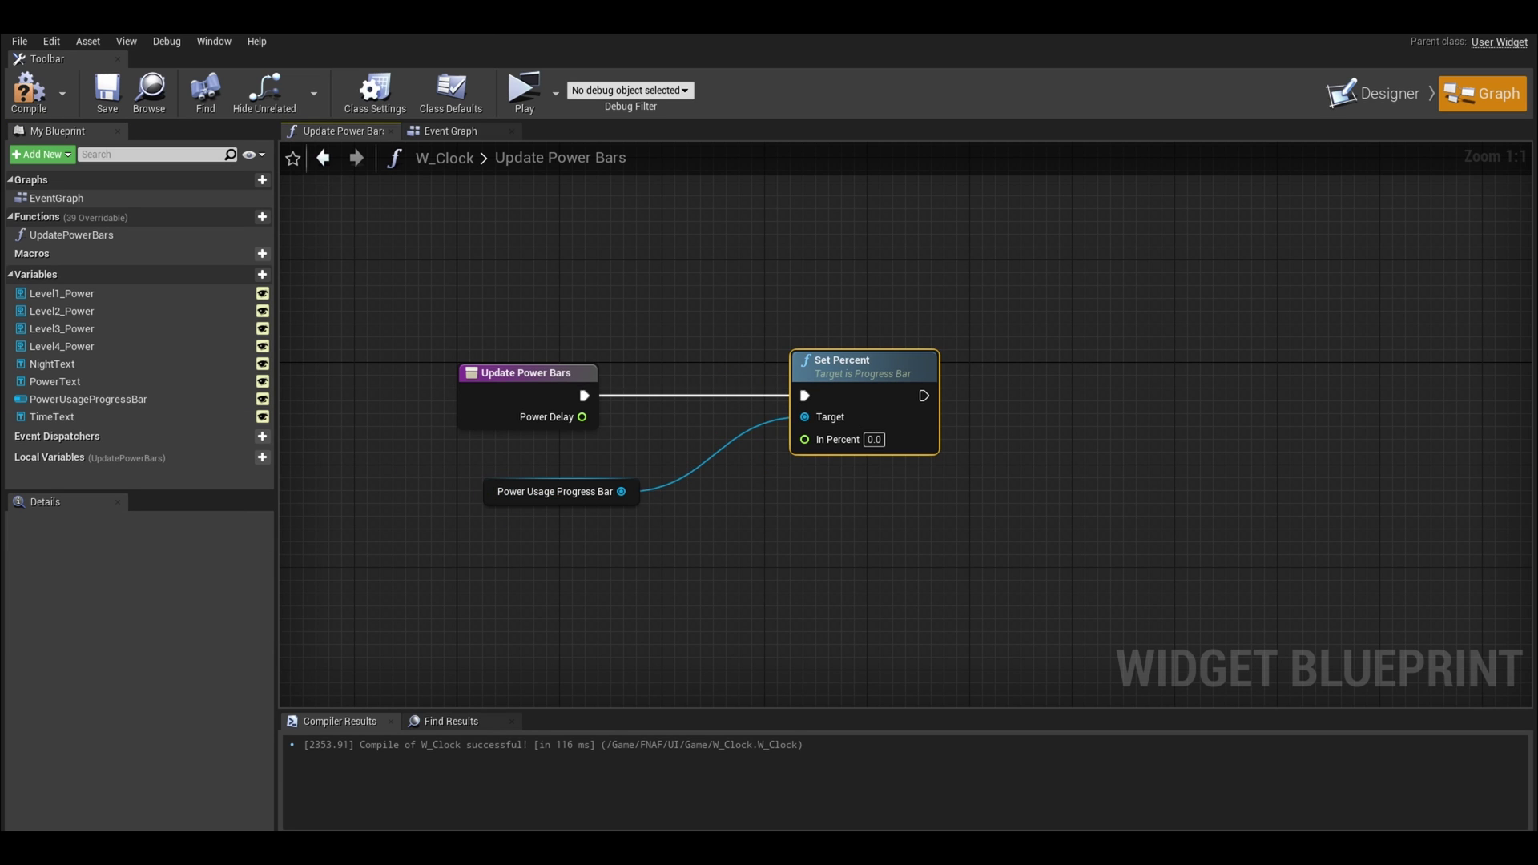
mouse_move(854, 360)
text(mapr)
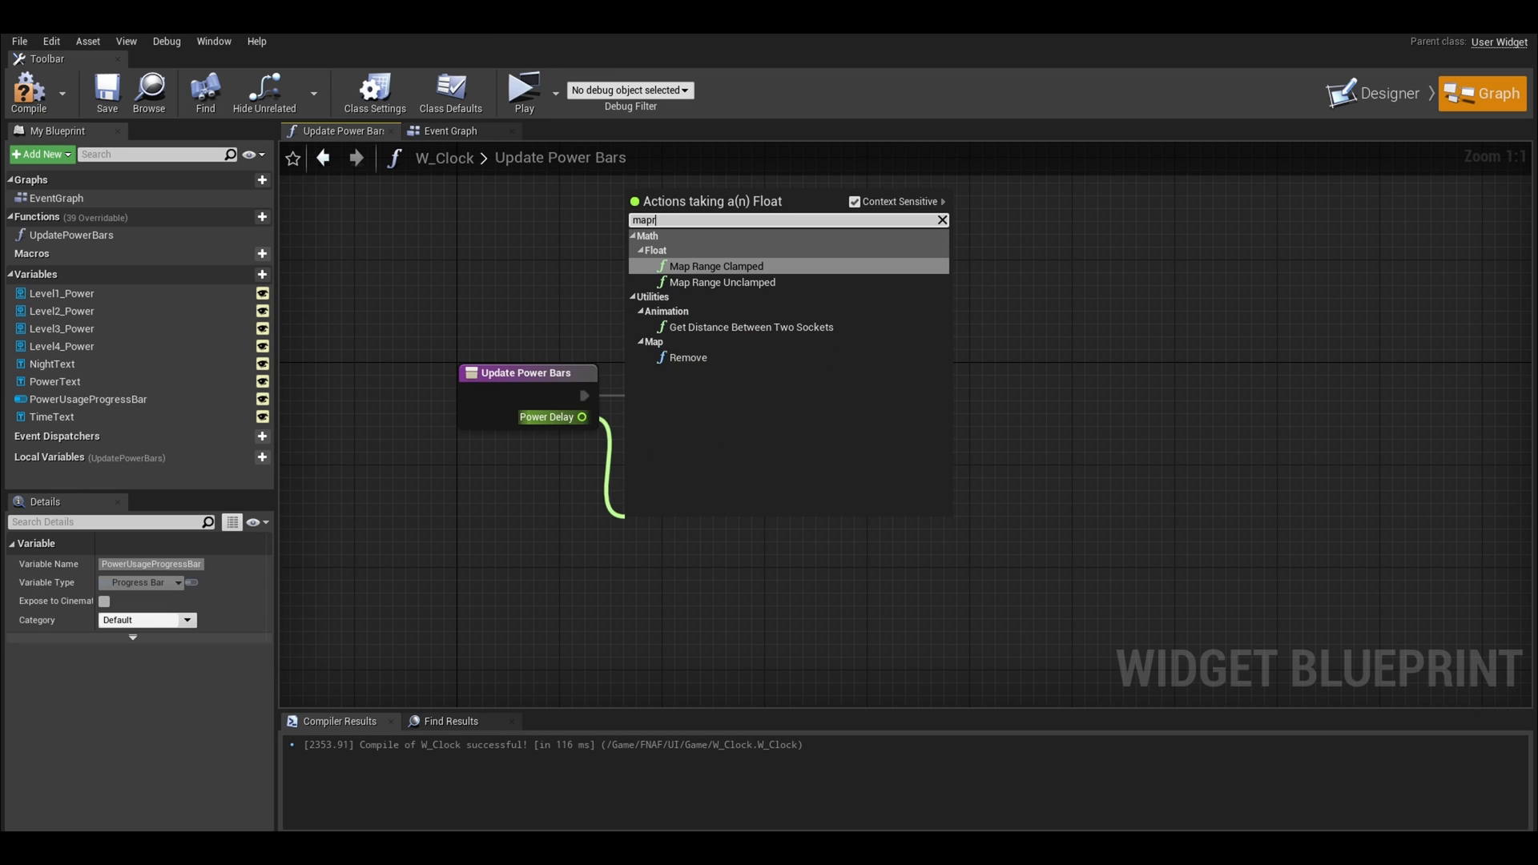
click(718, 266)
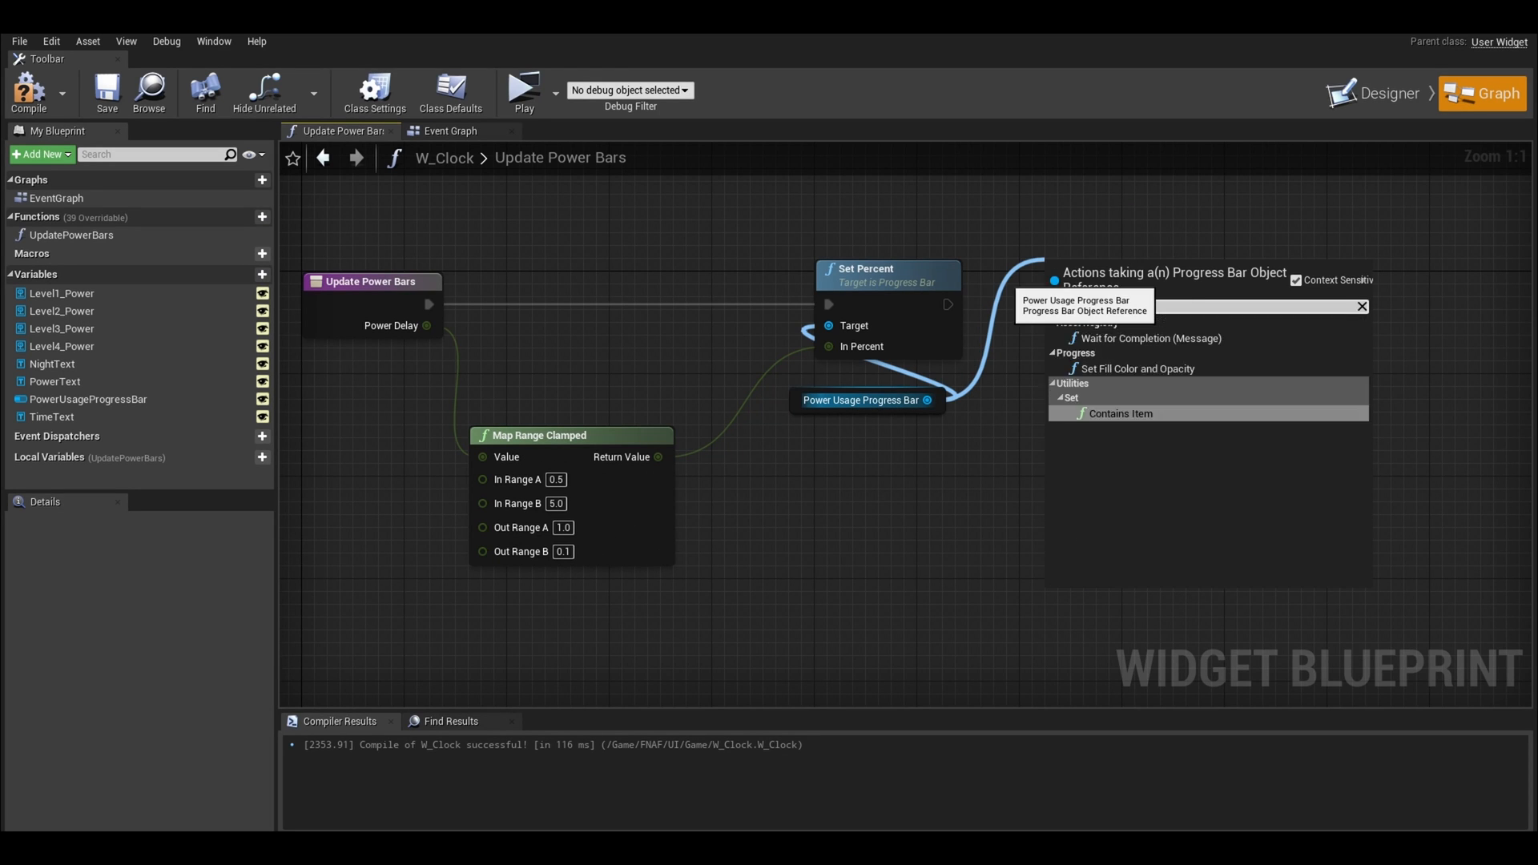
Step: Set Fill Color and Opacity from a green-to-red Lerp on the mapped value, compile, and promote a pin to StartPercent
click(1138, 368)
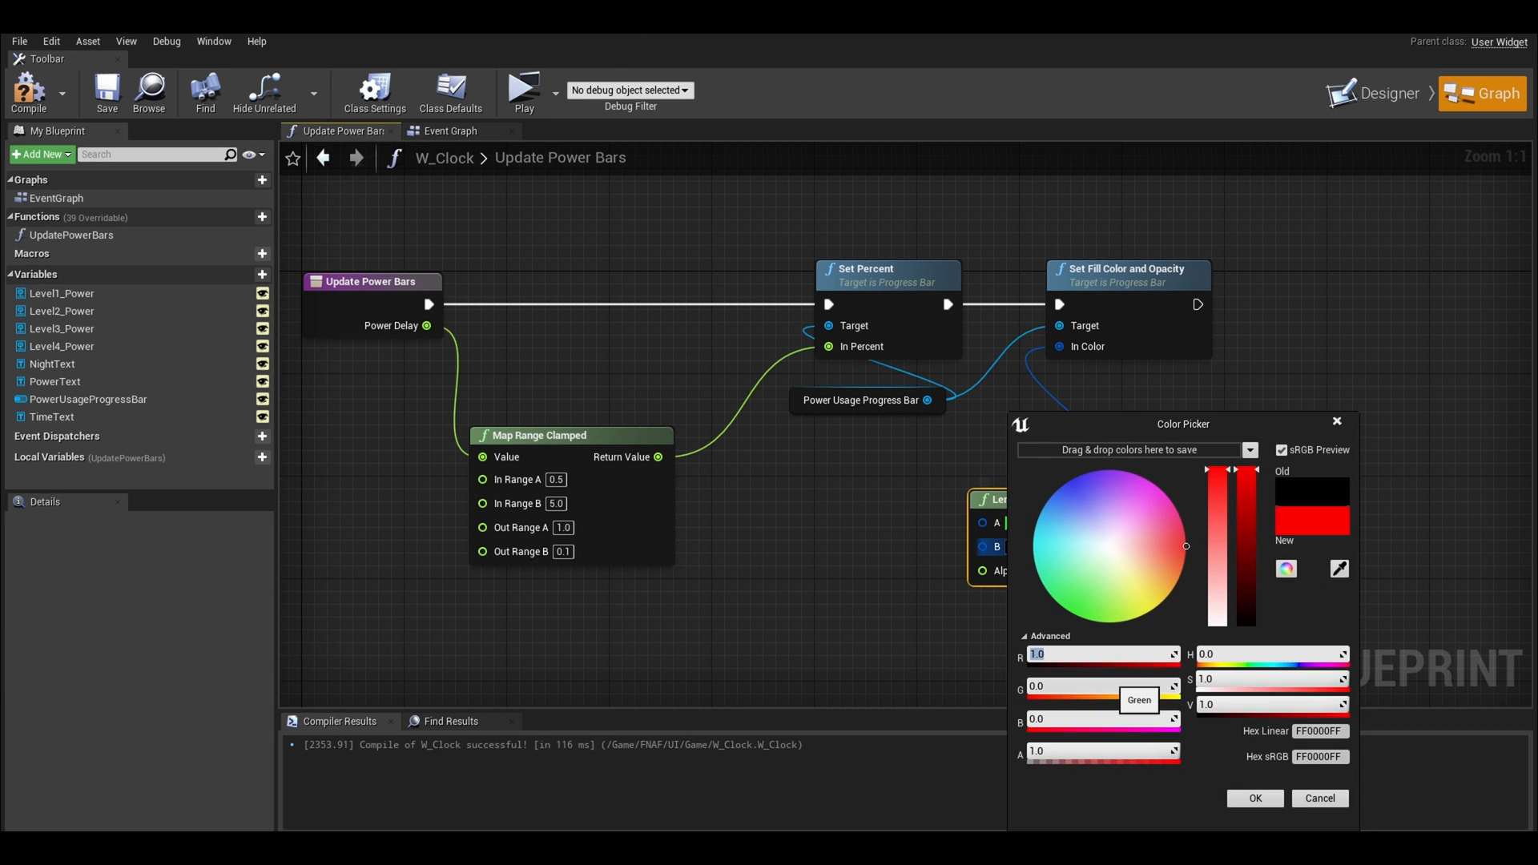
click(1253, 797)
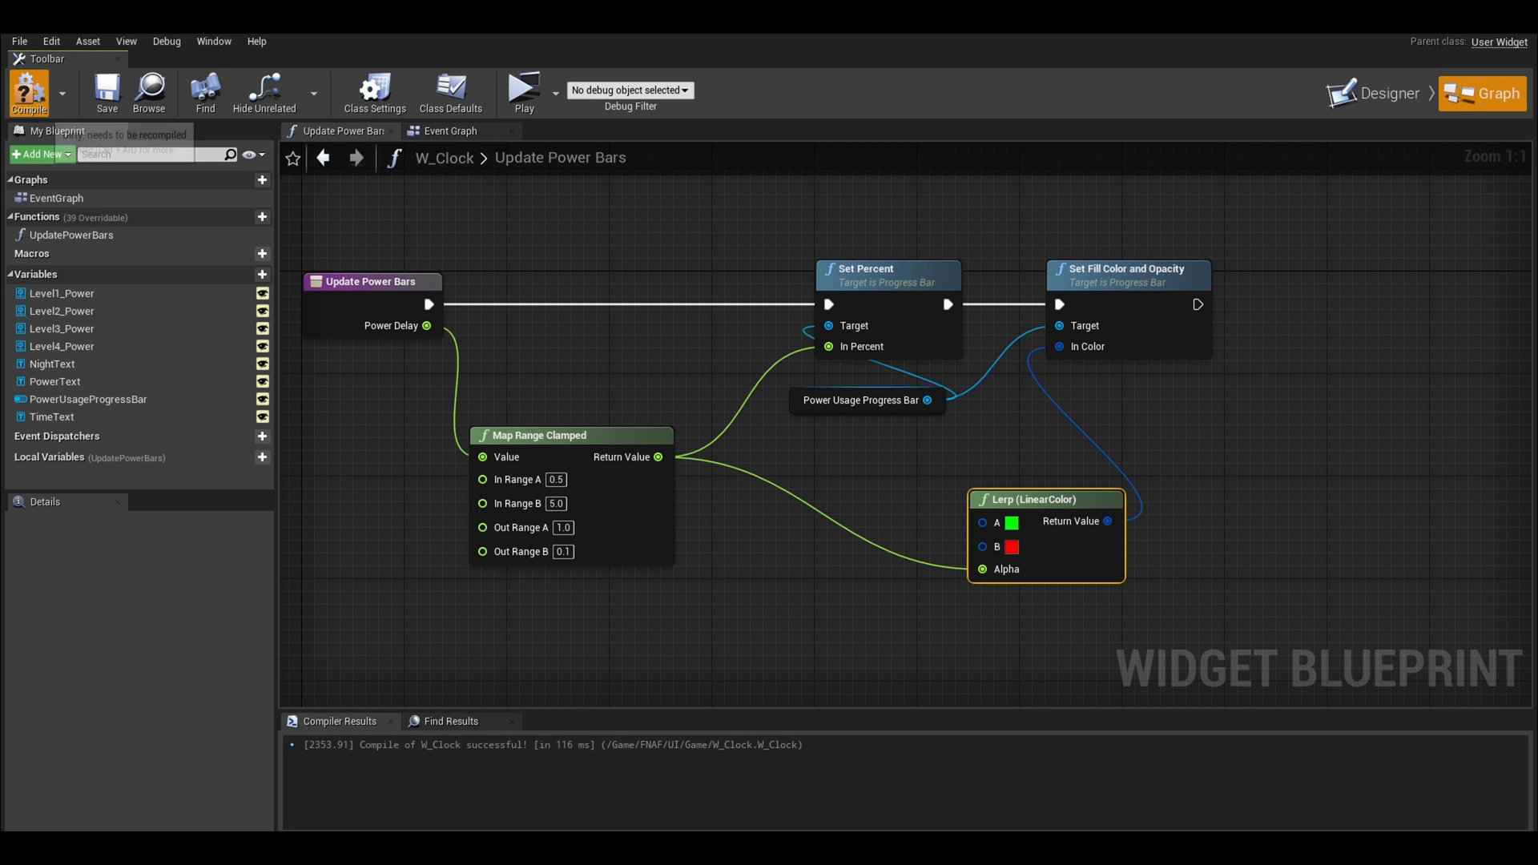
click(523, 87)
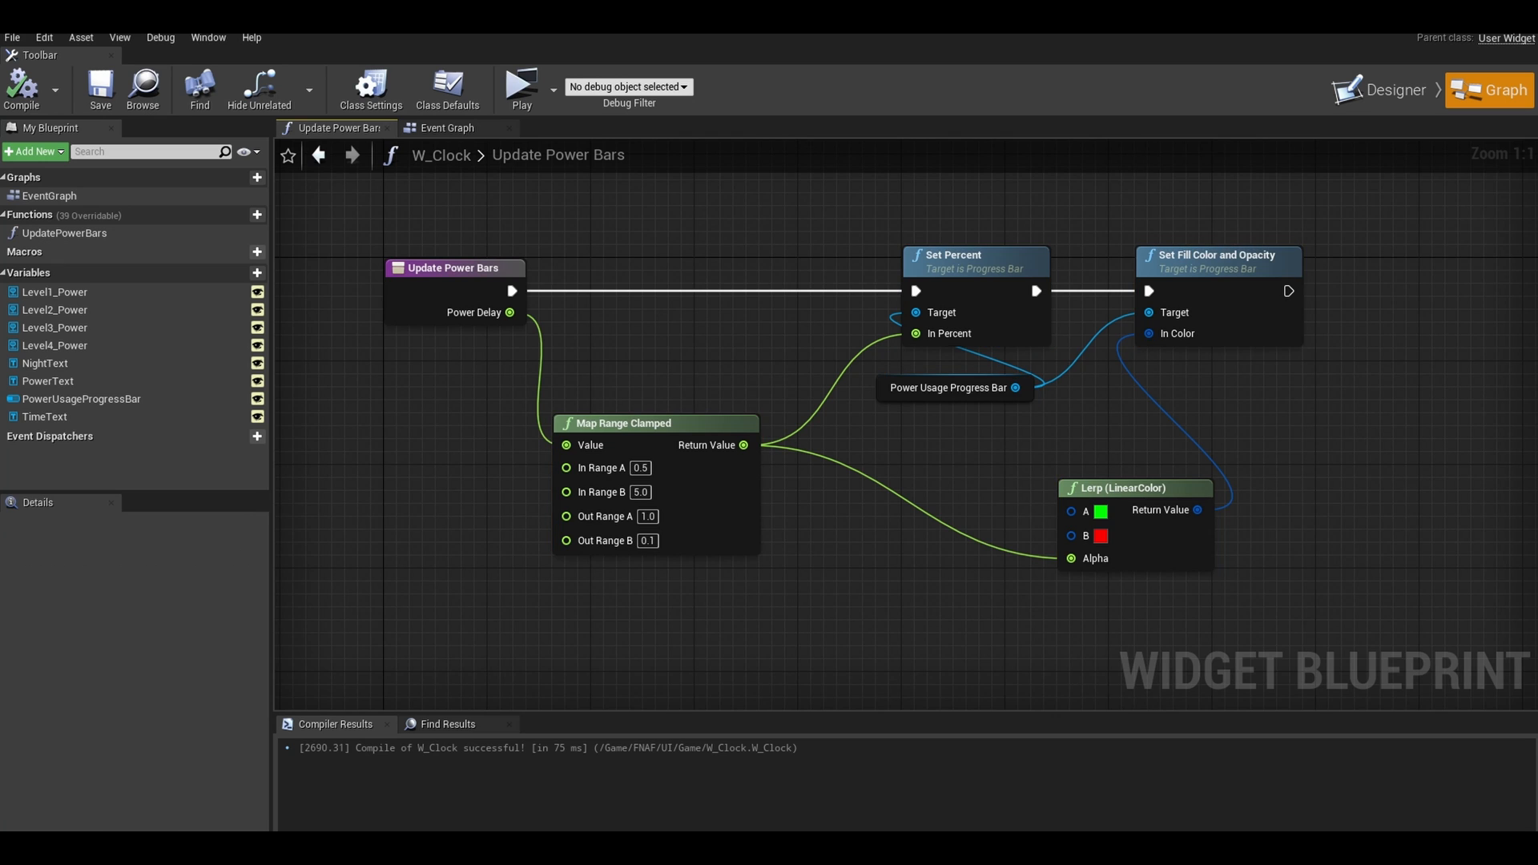
right_click(567, 540)
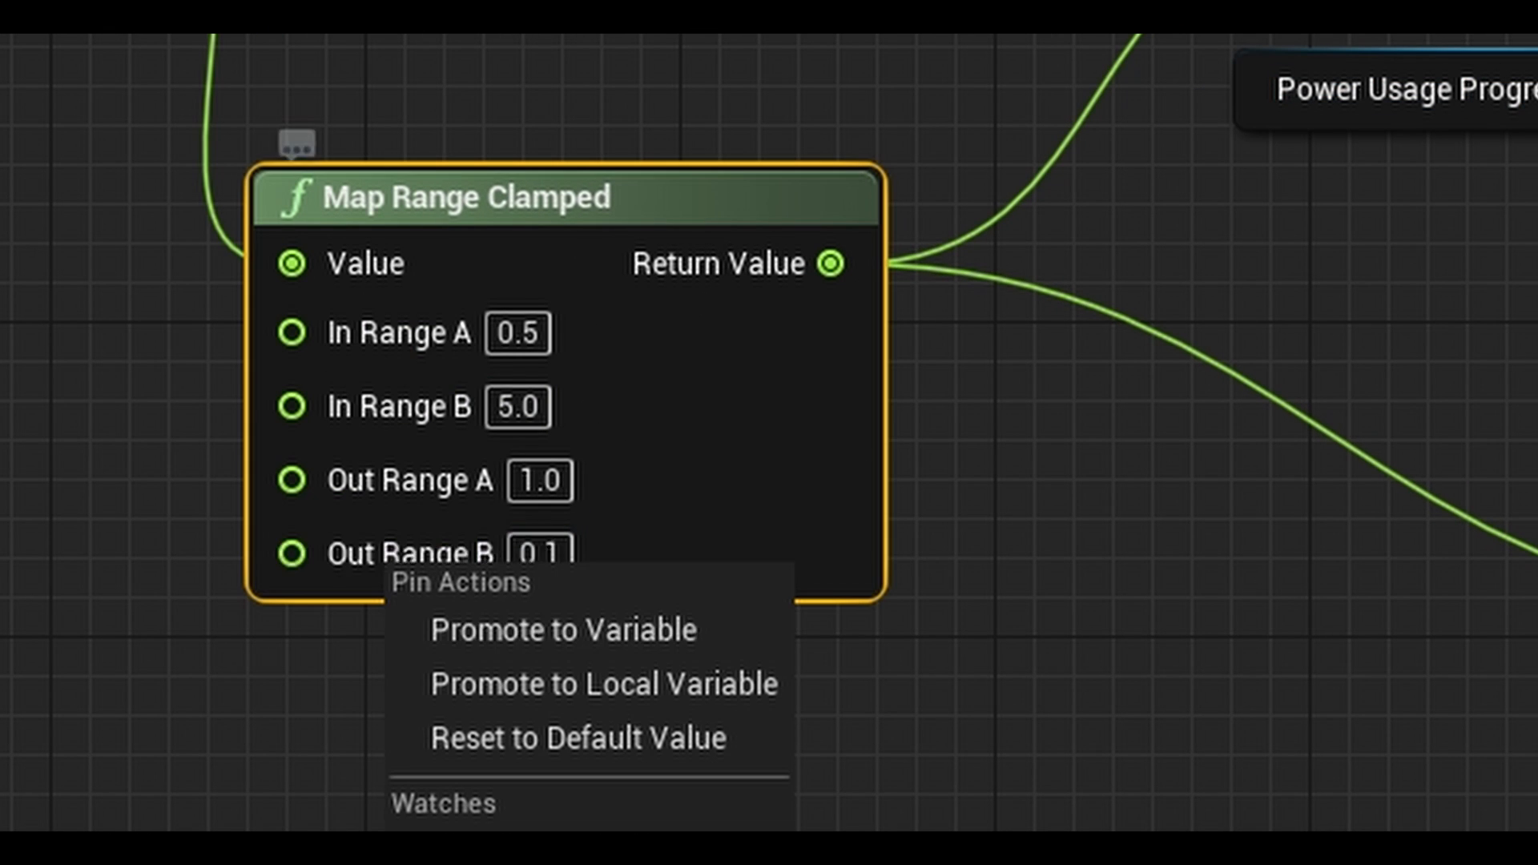
mouse_move(559, 628)
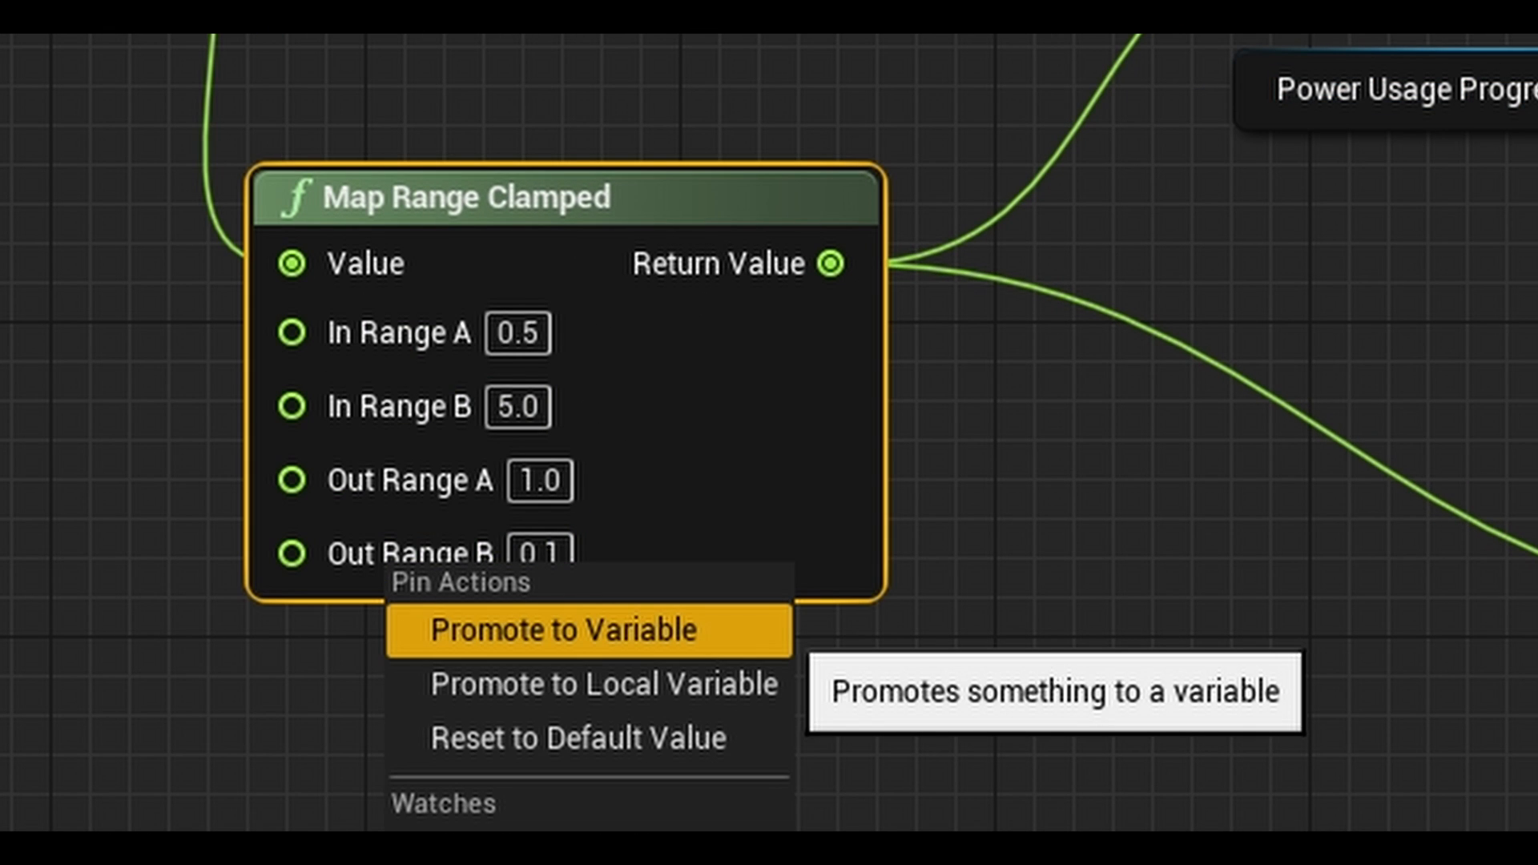
click(565, 629)
text(set per)
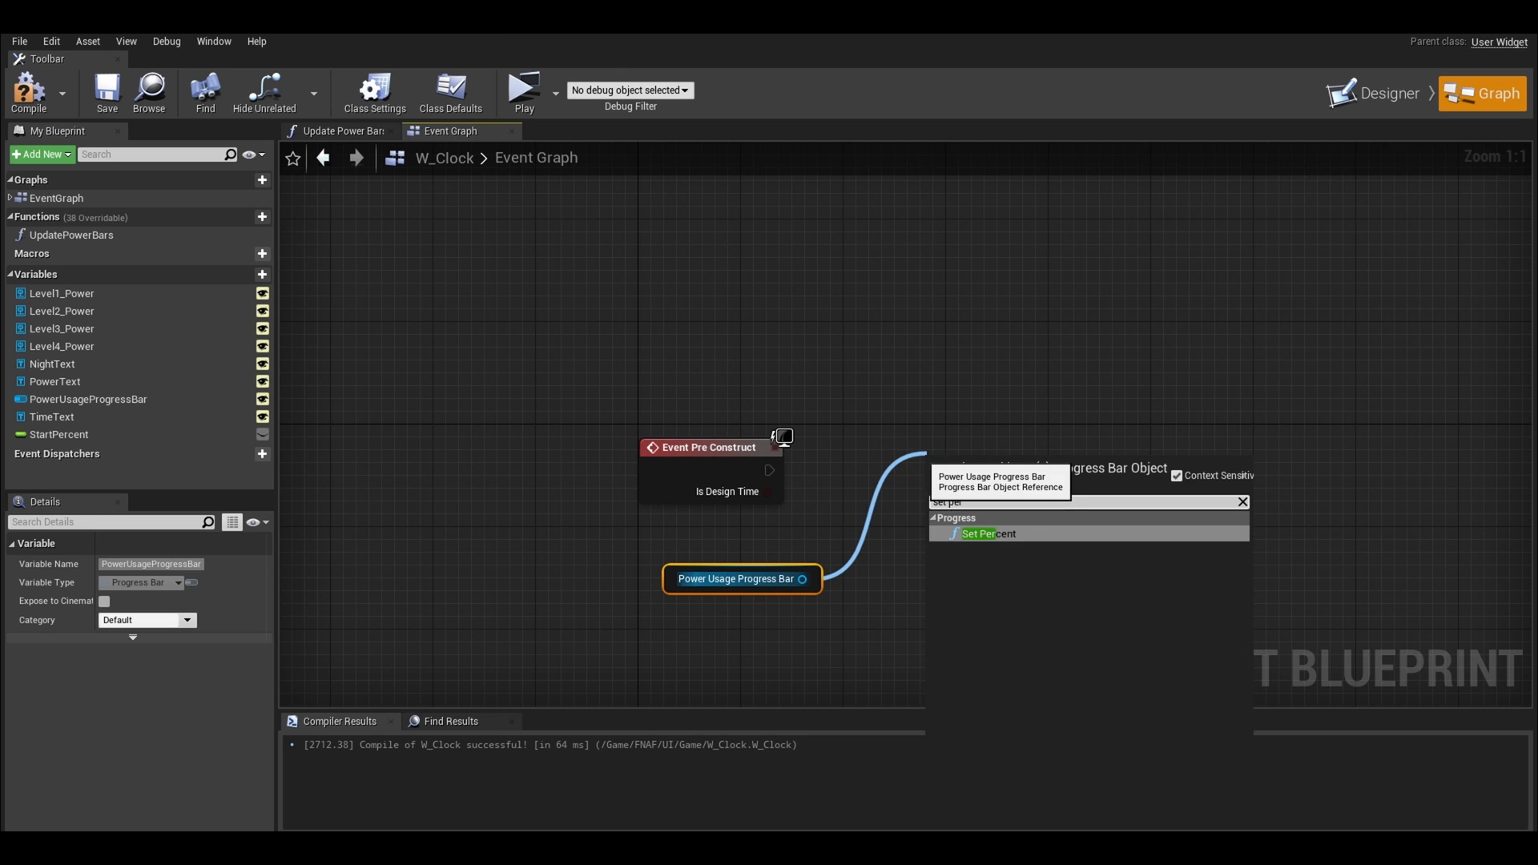
Step: Have Event Pre Construct set the progress bar's percent to StartPercent and compile W_Clock
click(989, 534)
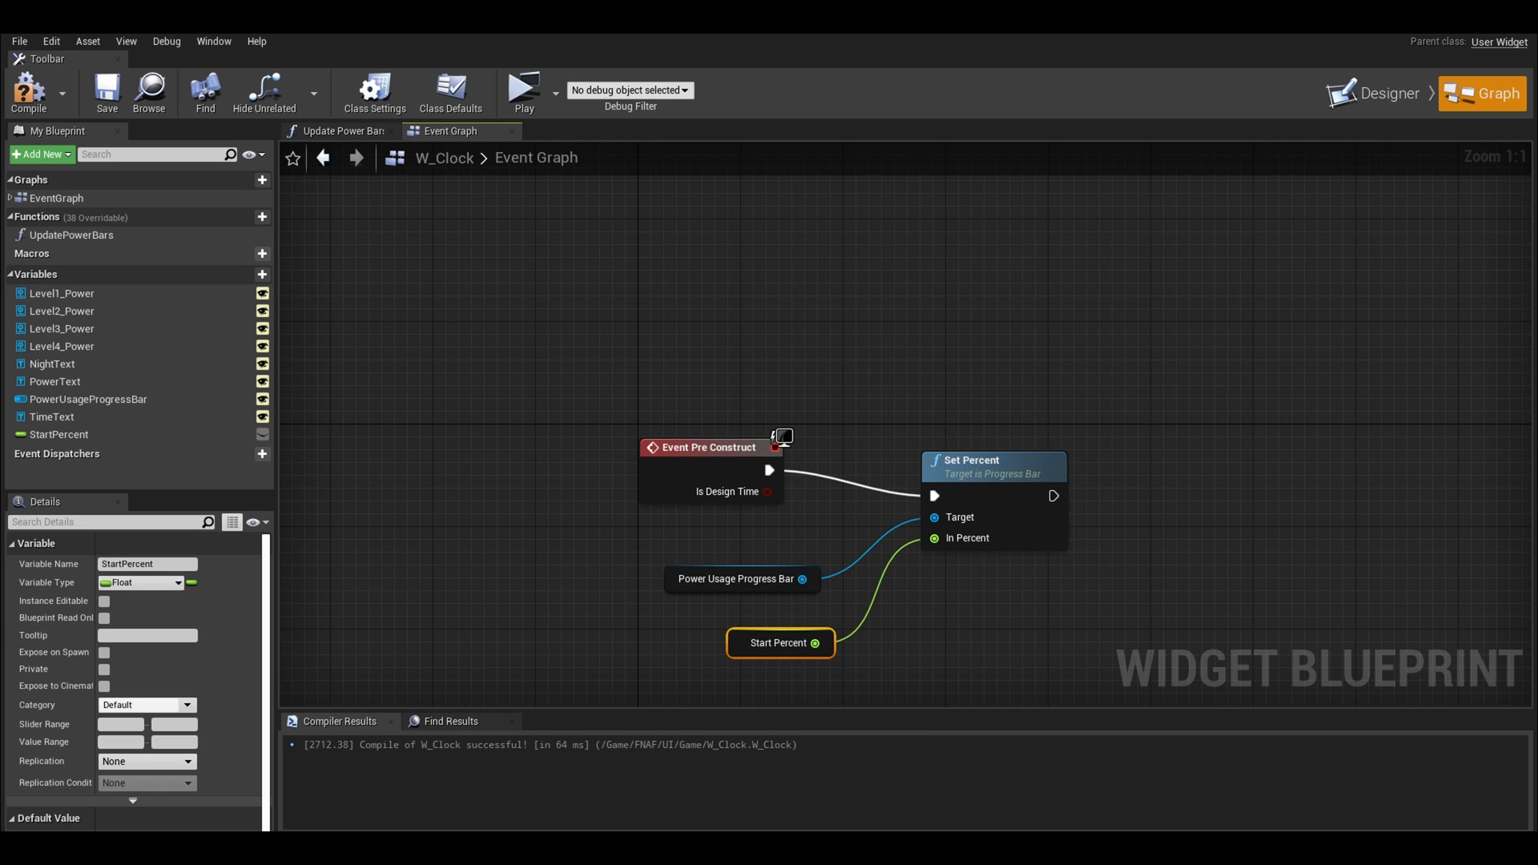
click(29, 92)
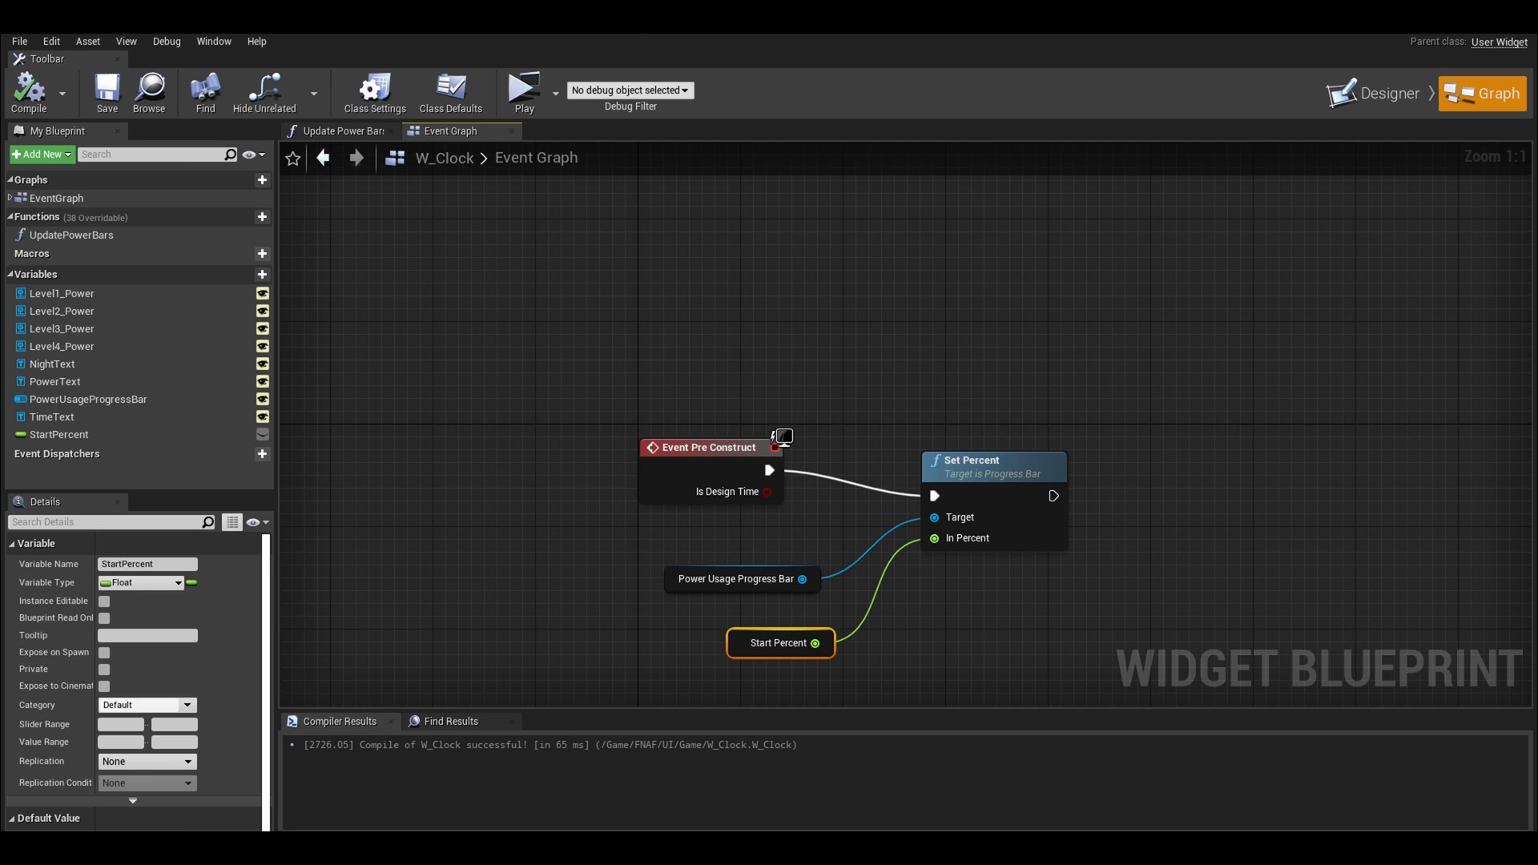
click(1384, 93)
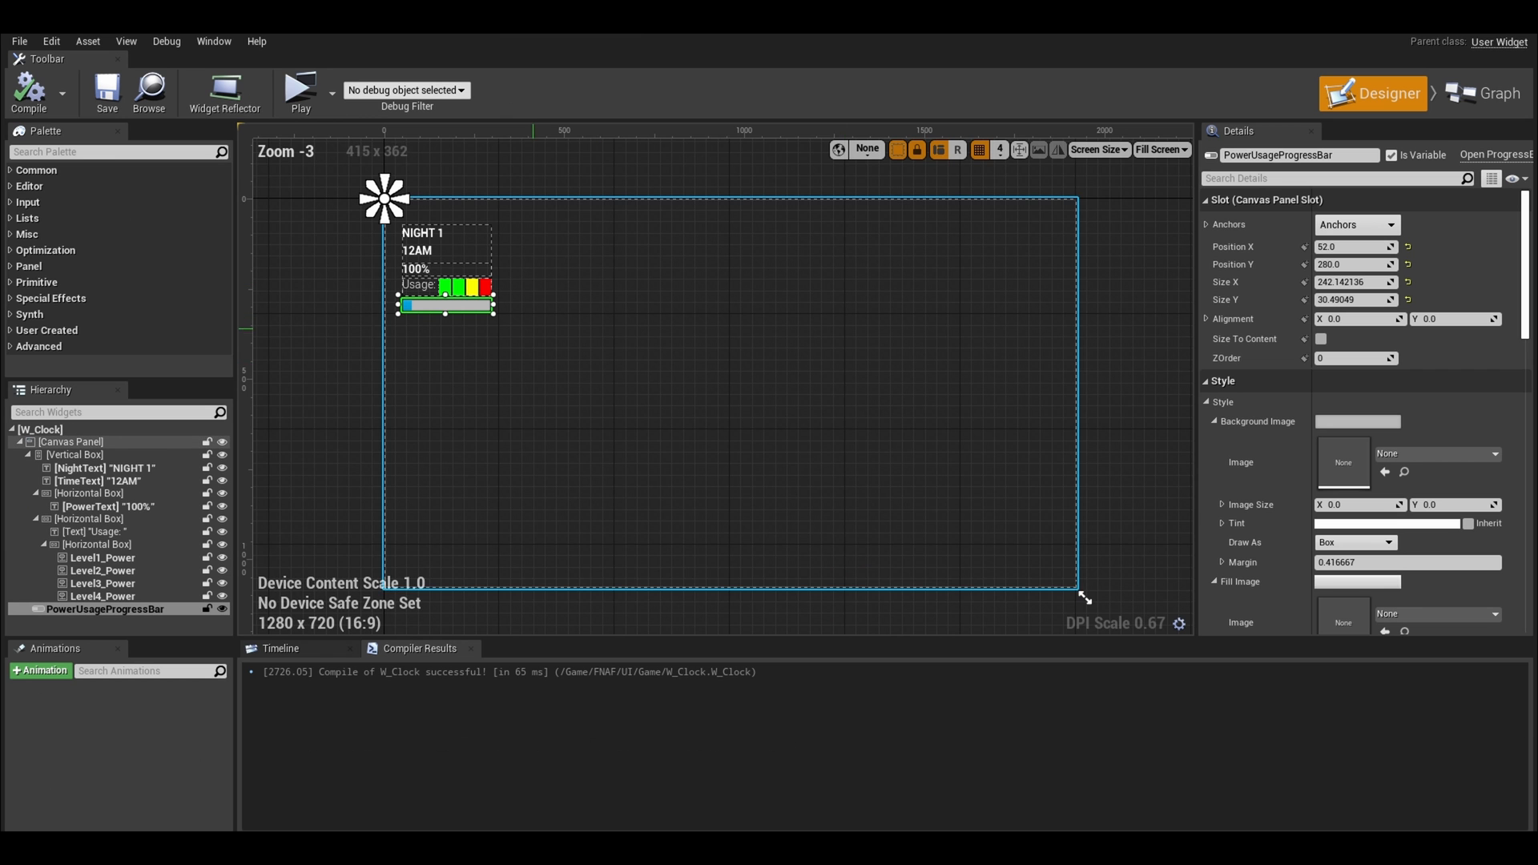
Step: Play the game to verify the HUD shows Night 01, 98% power and two green usage bars
scroll(up, 3)
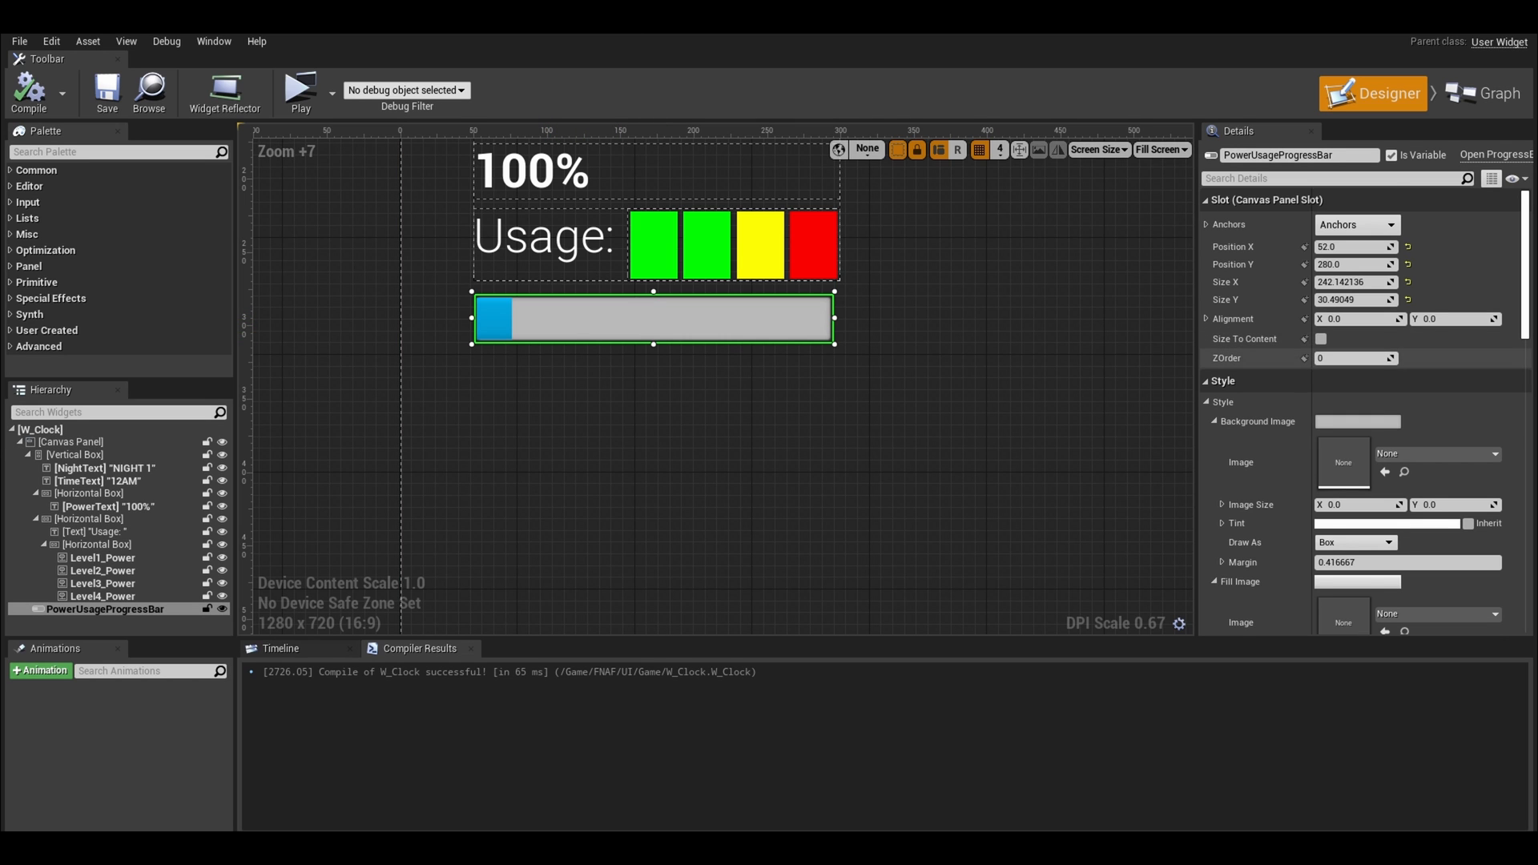
click(299, 86)
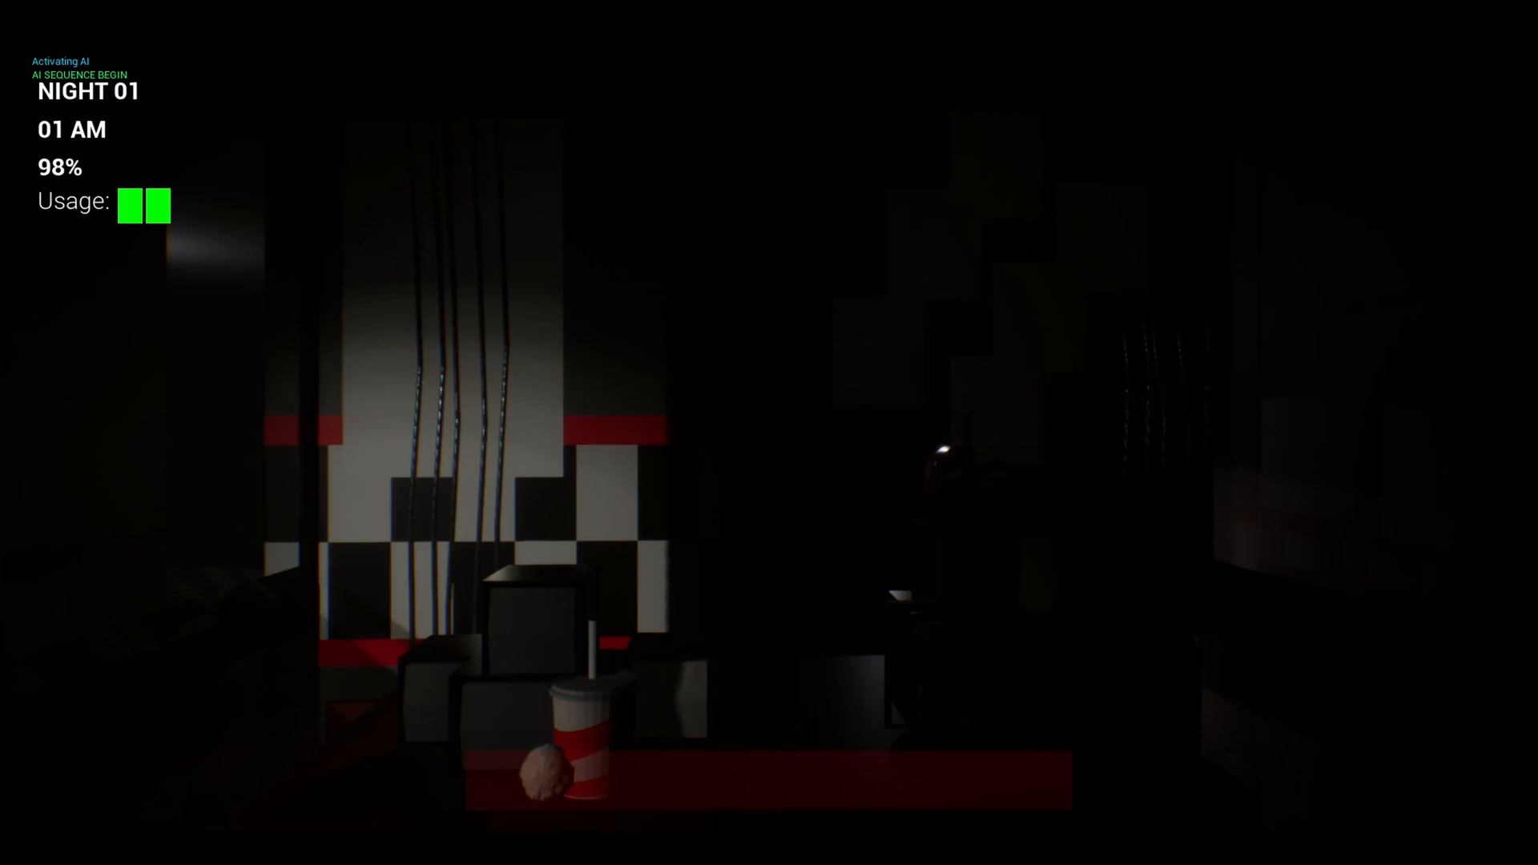